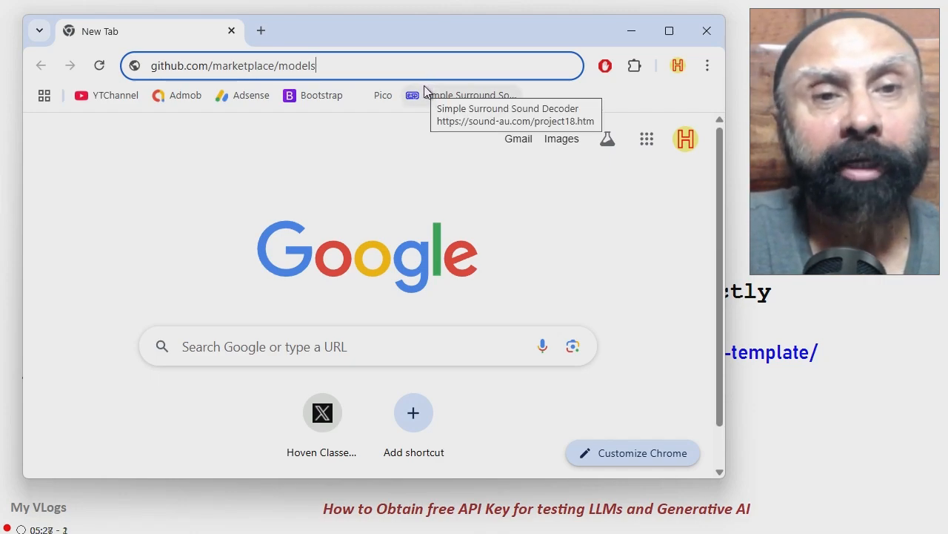
{"action": "mouse_move", "coordinate": [421, 98]}
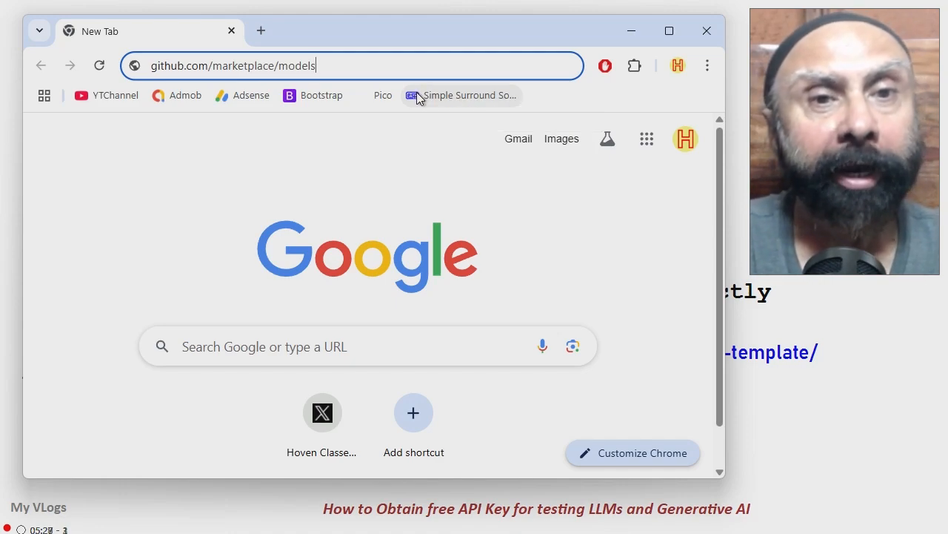
Step: Load github.com/marketplace/models to reach the GitHub Models welcome page
{"action": "key", "text": "Return"}
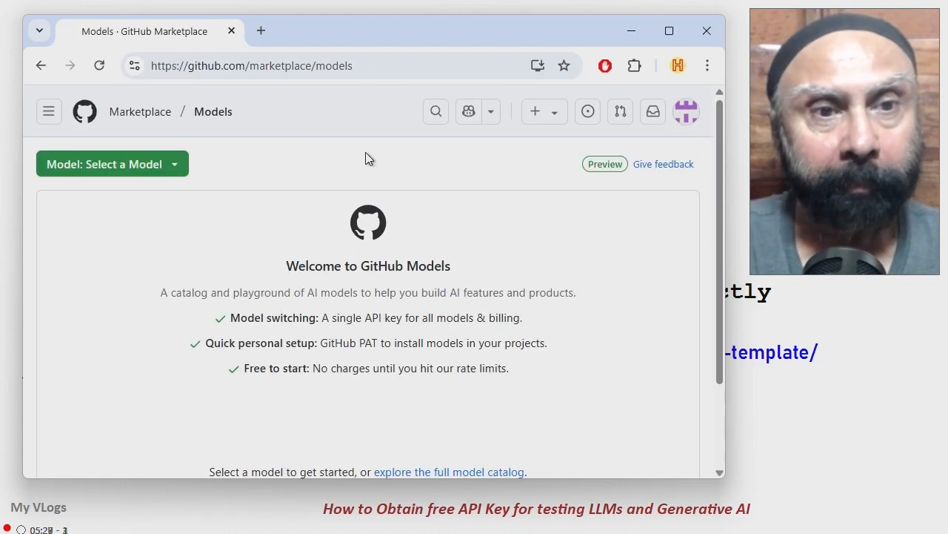
{"action": "mouse_move", "coordinate": [682, 258]}
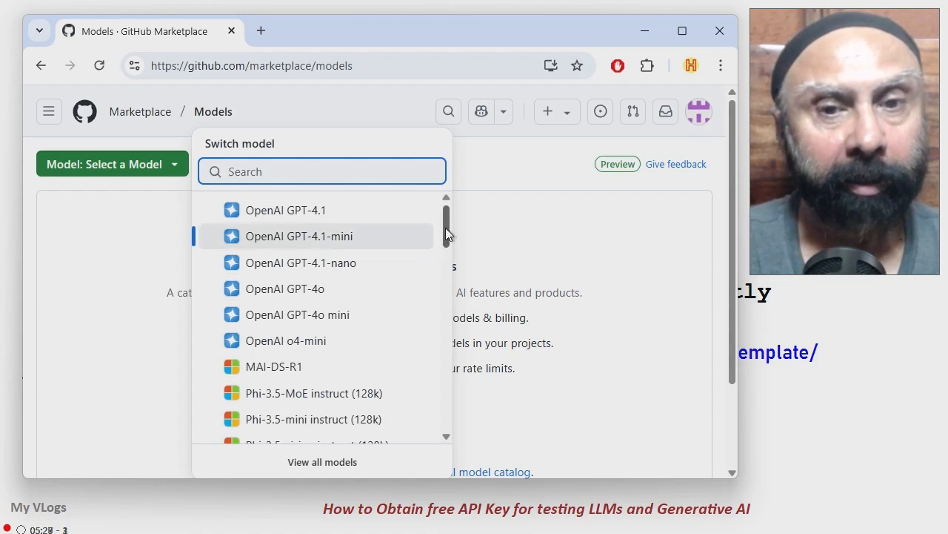
Step: Choose OpenAI GPT-4o from the model list to open its playground
{"action": "scroll", "scroll_direction": "down", "scroll_amount": 3}
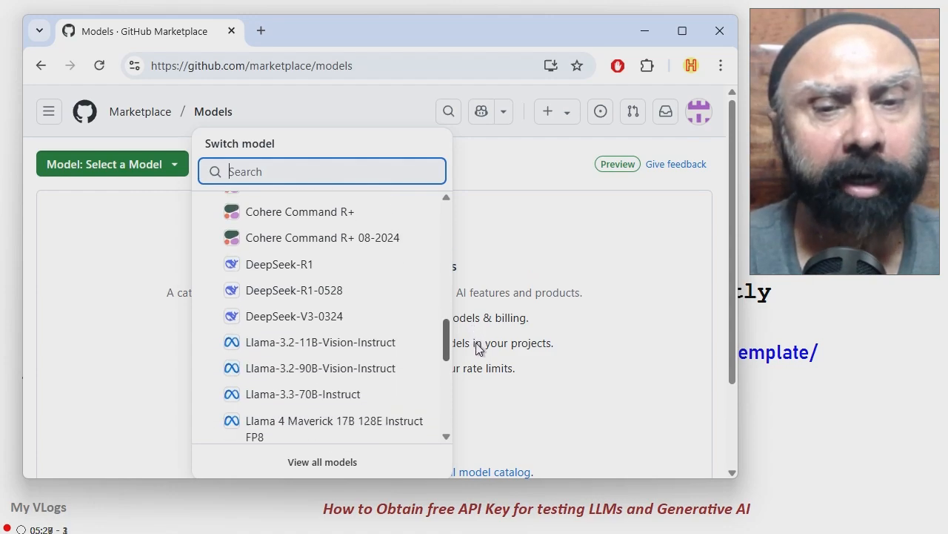
{"action": "scroll", "scroll_direction": "down", "scroll_amount": 3}
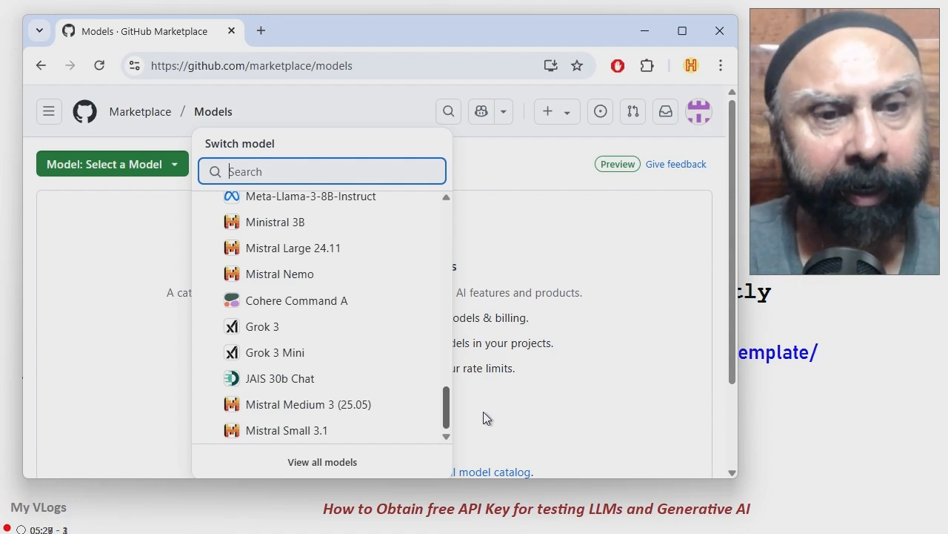
{"action": "scroll", "scroll_direction": "up", "scroll_amount": 3}
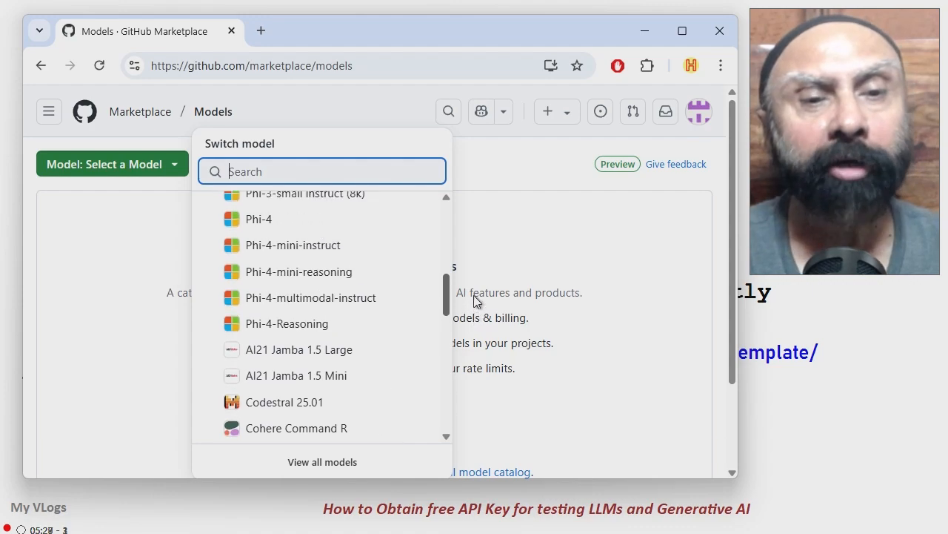
{"action": "scroll", "scroll_direction": "up", "scroll_amount": 3}
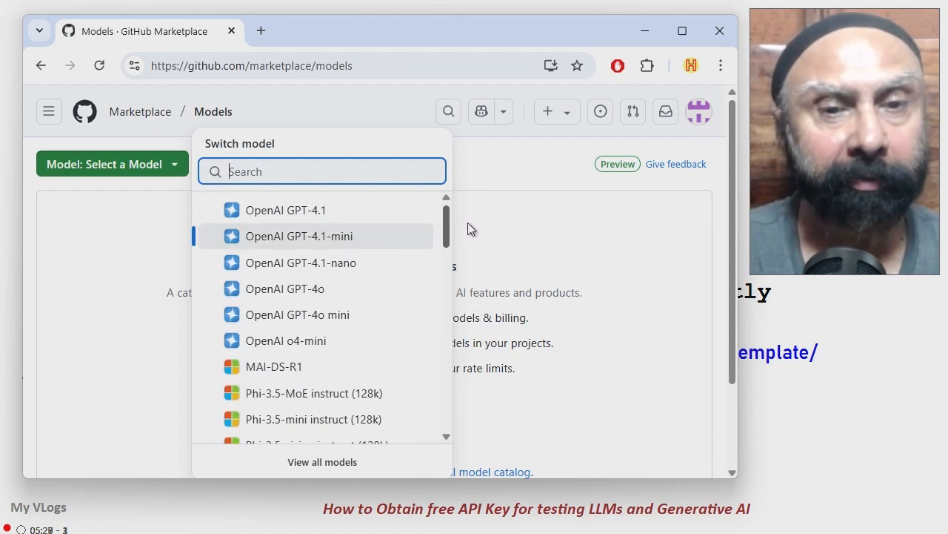
{"action": "left_click", "coordinate": [285, 287]}
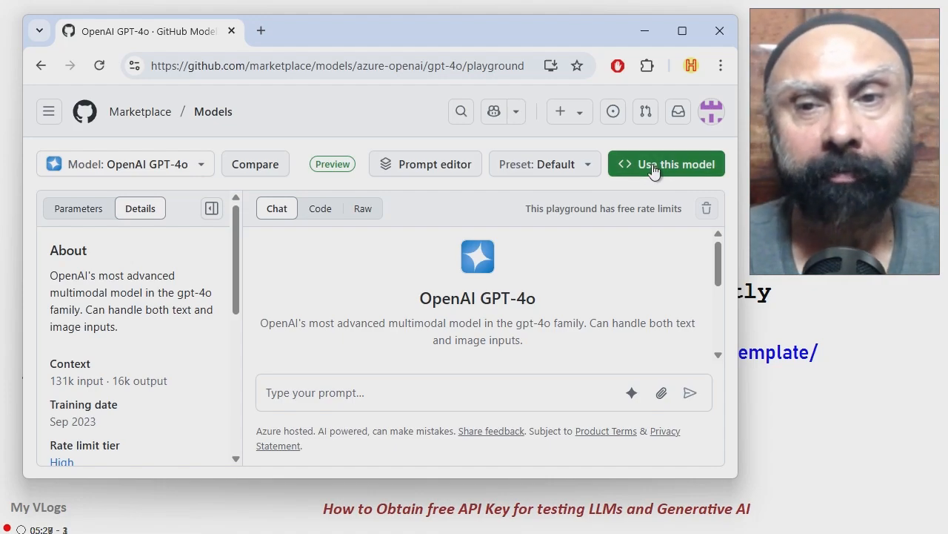
Step: Use the GPT-4o model to bring up the Get API key guide
{"action": "left_click", "coordinate": [664, 164]}
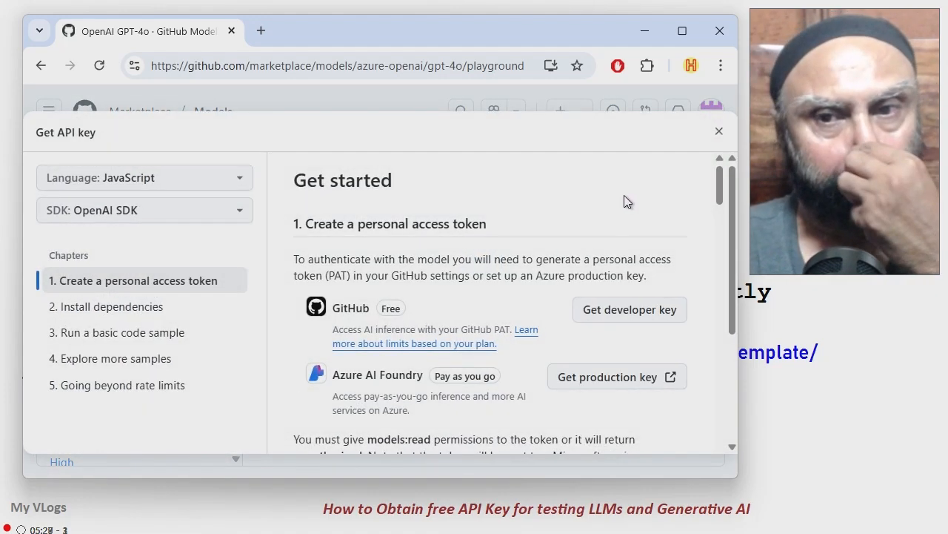
{"action": "mouse_move", "coordinate": [677, 285]}
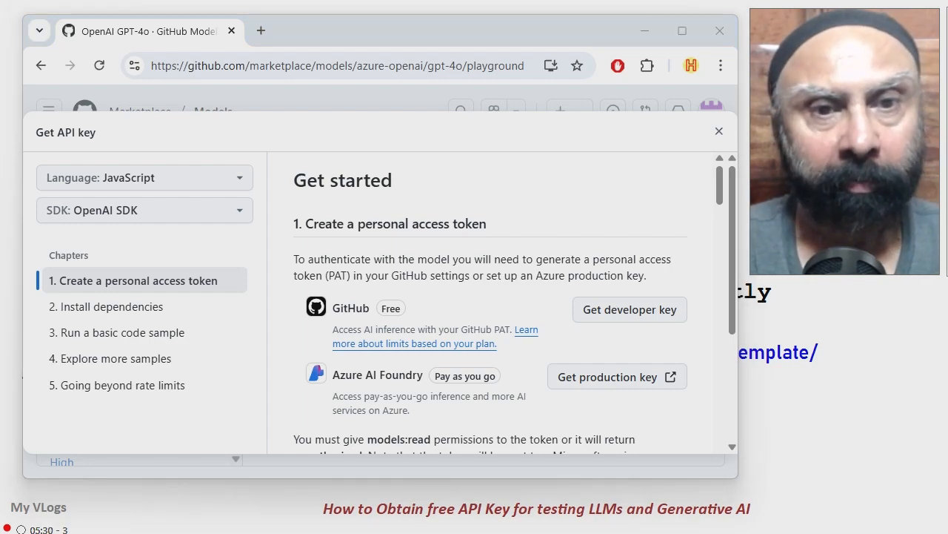
{"action": "mouse_move", "coordinate": [741, 259]}
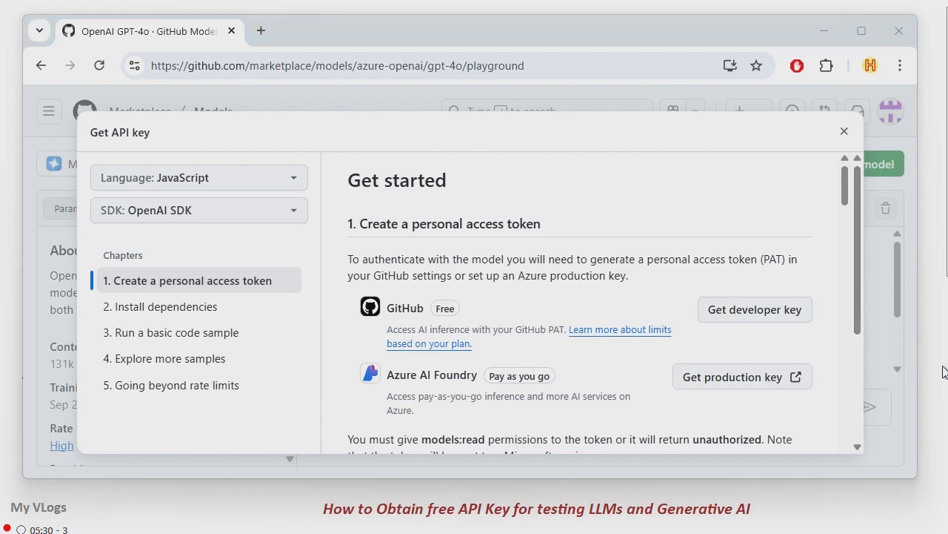
{"action": "mouse_move", "coordinate": [857, 296]}
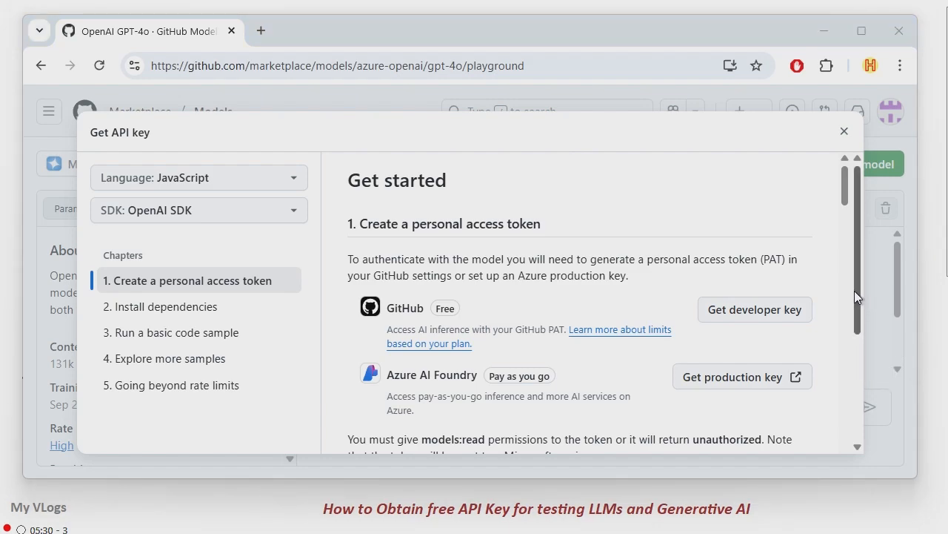
Step: Set the code samples to C# with the OpenAI SDK (.NET API library)
{"action": "left_click", "coordinate": [198, 178]}
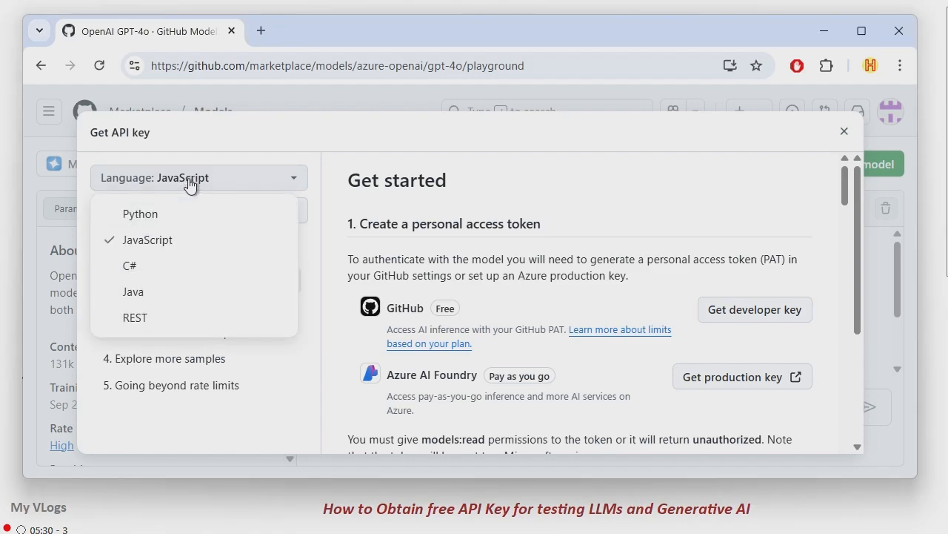
{"action": "left_click", "coordinate": [130, 265]}
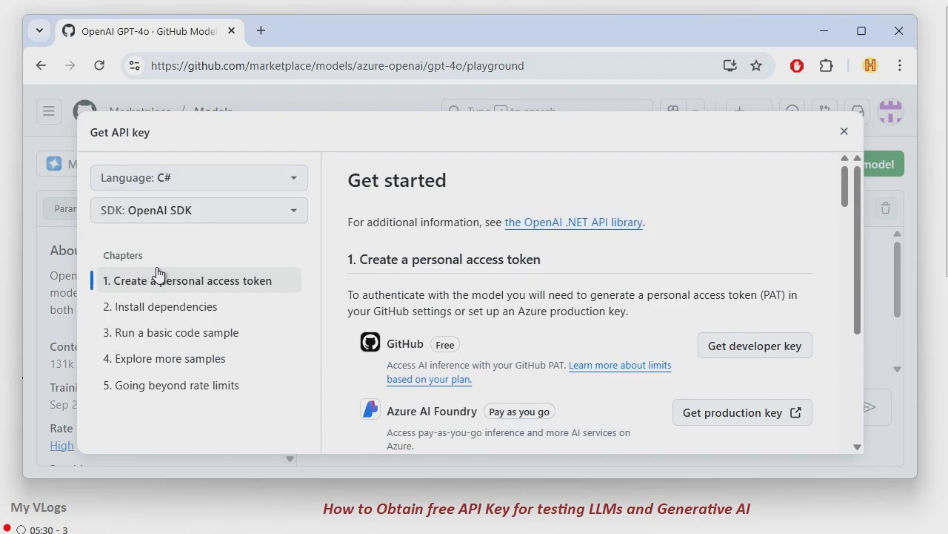
{"action": "mouse_move", "coordinate": [260, 216]}
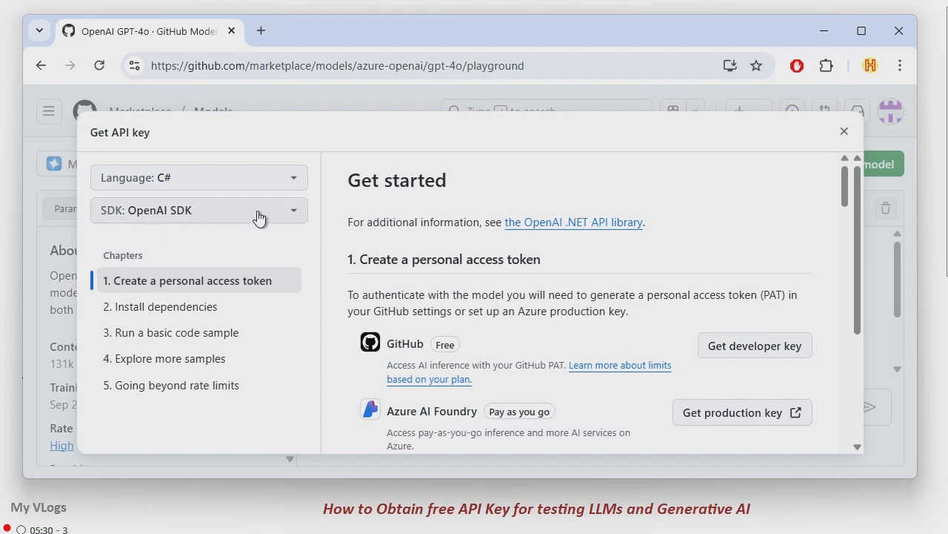
{"action": "left_click", "coordinate": [198, 210]}
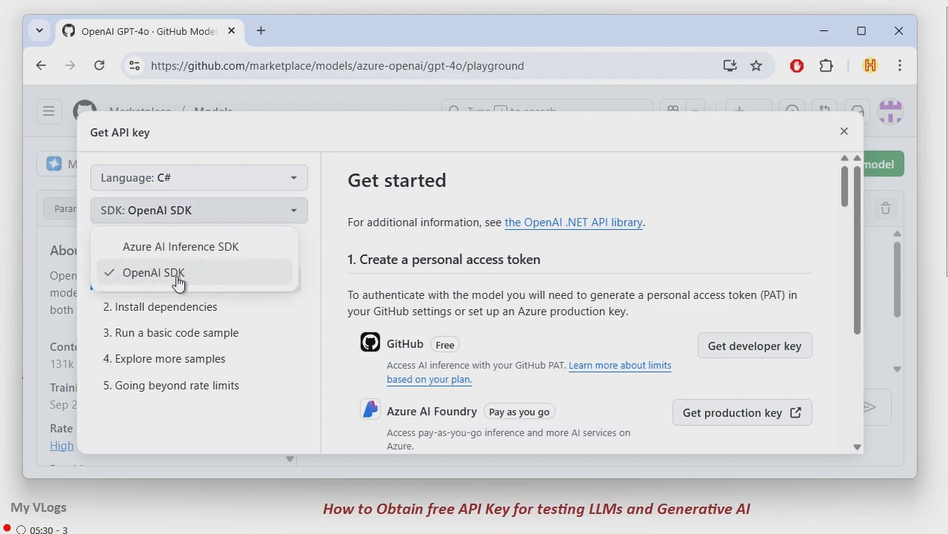
{"action": "left_click", "coordinate": [154, 273]}
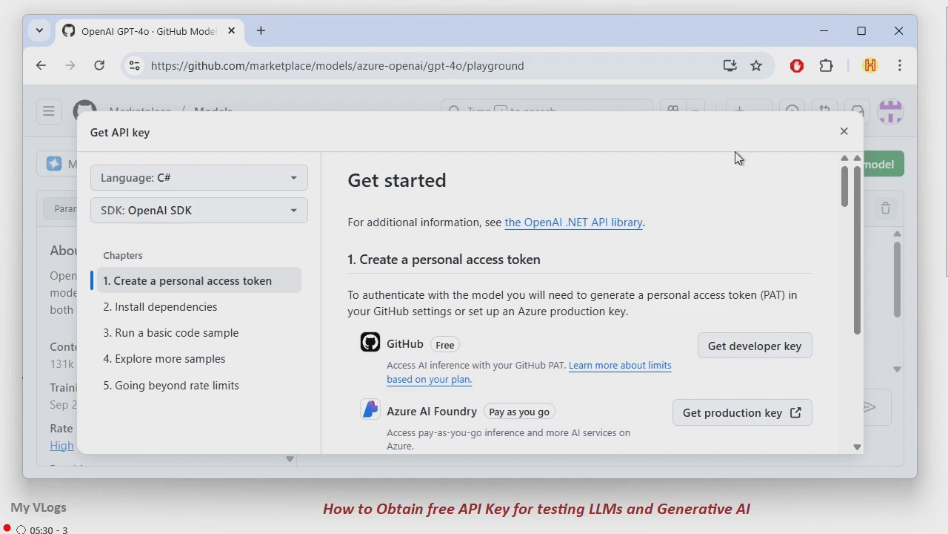
{"action": "mouse_move", "coordinate": [610, 125]}
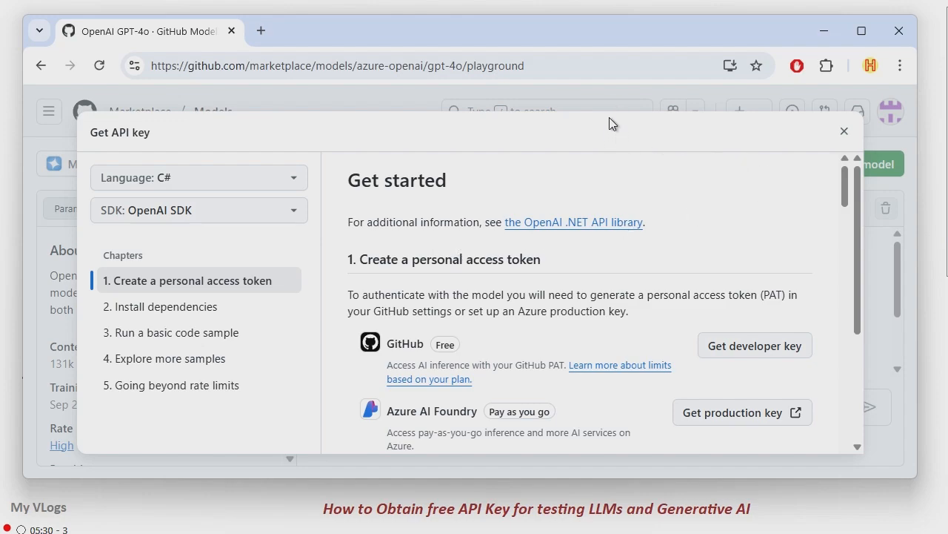
{"action": "mouse_move", "coordinate": [847, 200]}
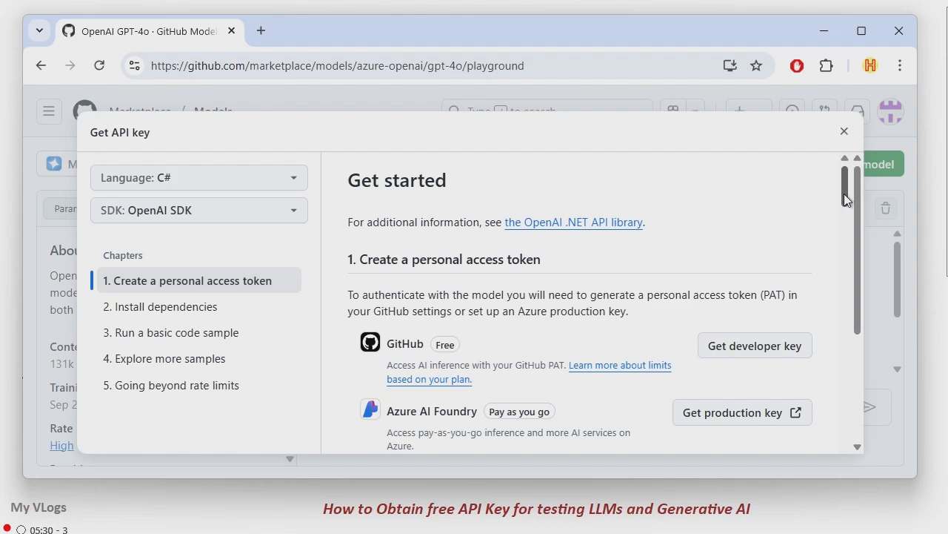
{"action": "scroll", "scroll_direction": "down", "scroll_amount": 3}
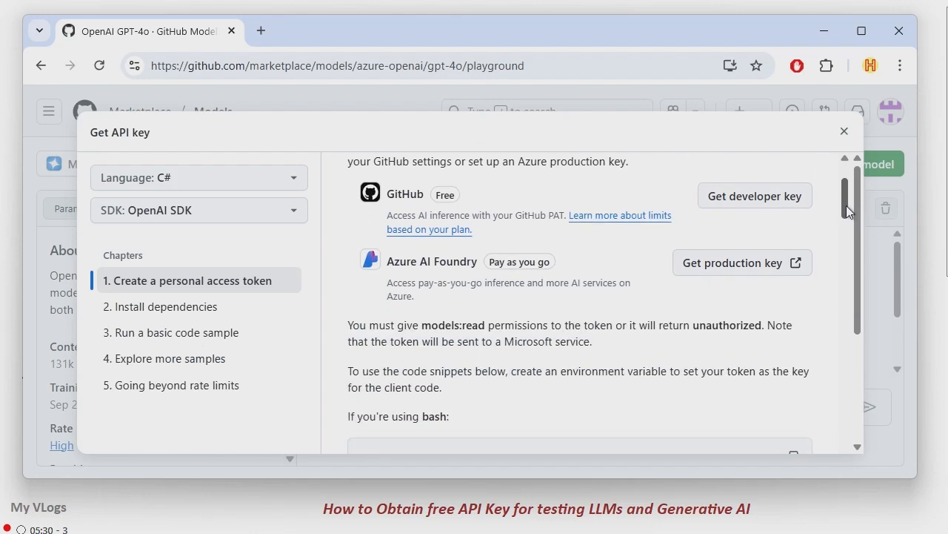
{"action": "scroll", "scroll_direction": "down", "scroll_amount": 3}
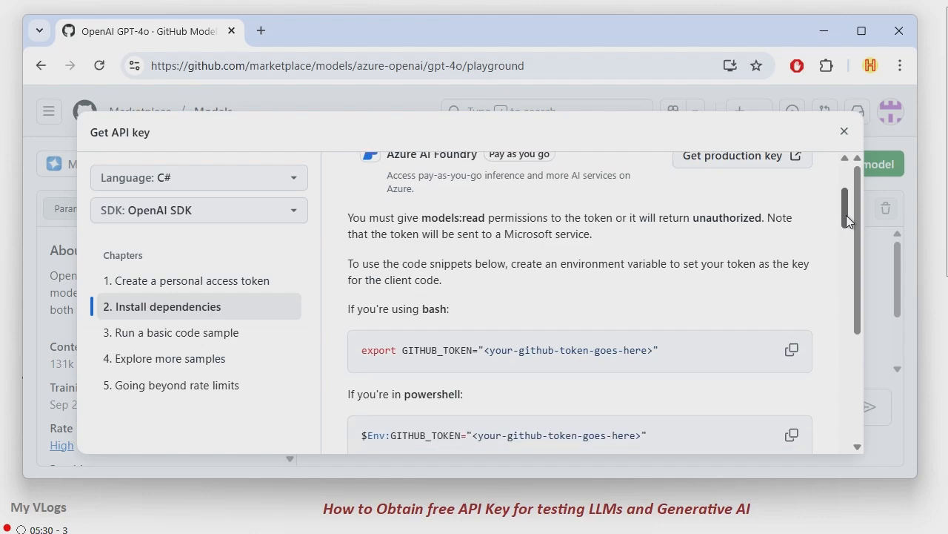
{"action": "scroll", "scroll_direction": "down", "scroll_amount": 3}
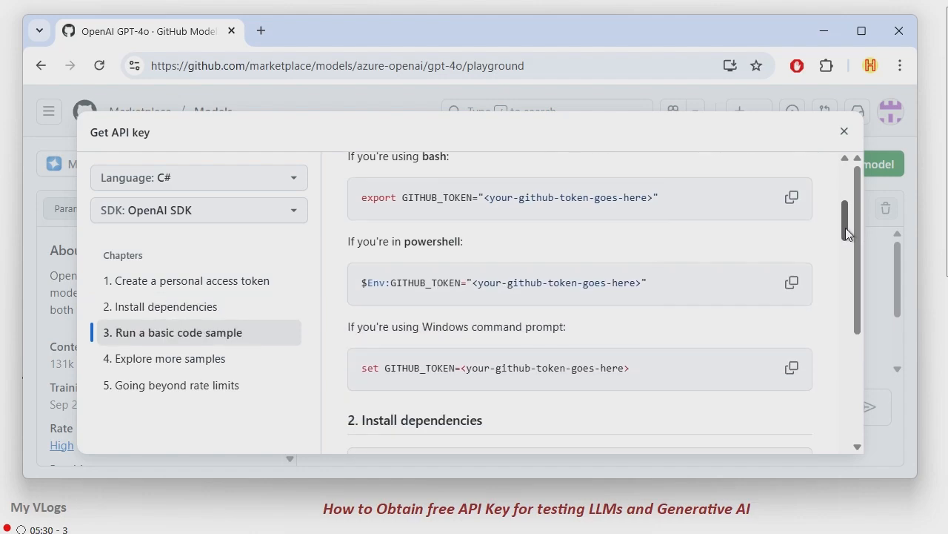
{"action": "scroll", "scroll_direction": "down", "scroll_amount": 3}
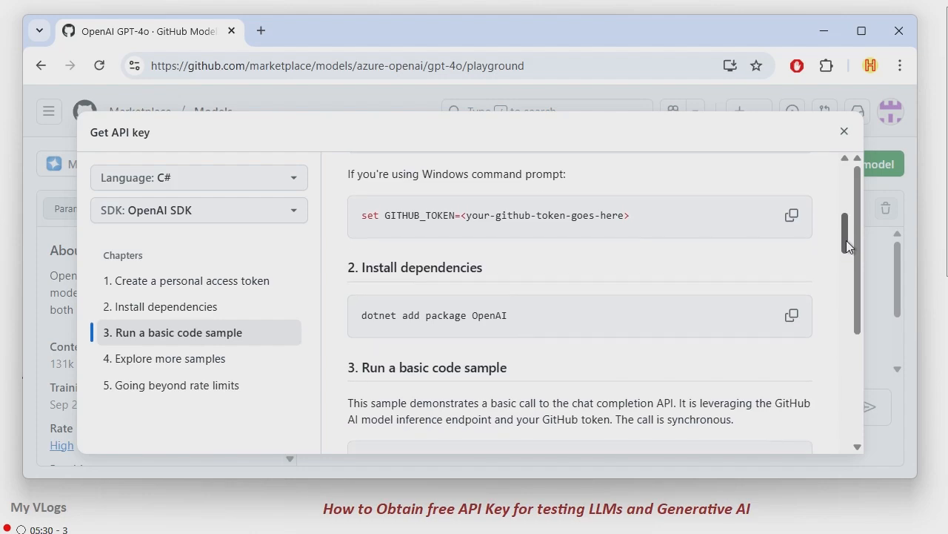
{"action": "scroll", "scroll_direction": "down", "scroll_amount": 3}
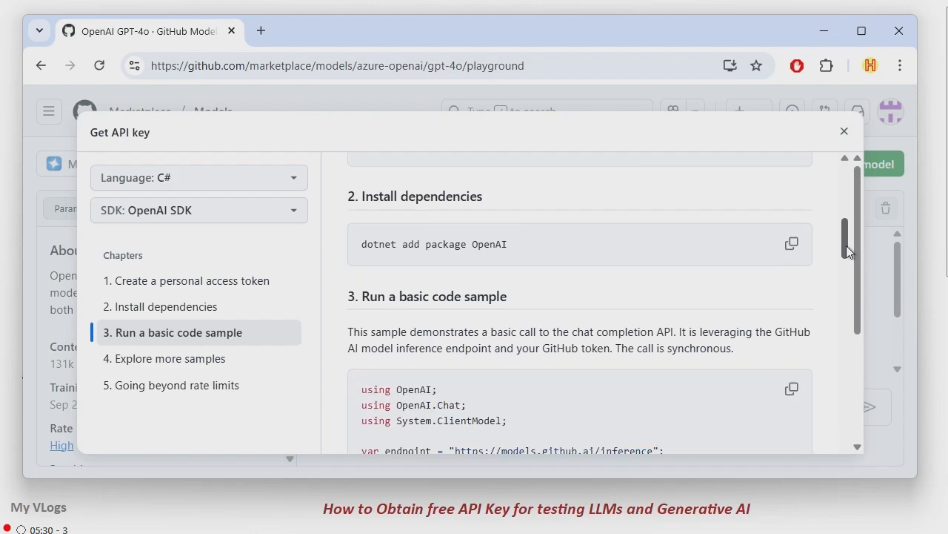
{"action": "scroll", "scroll_direction": "down", "scroll_amount": 3}
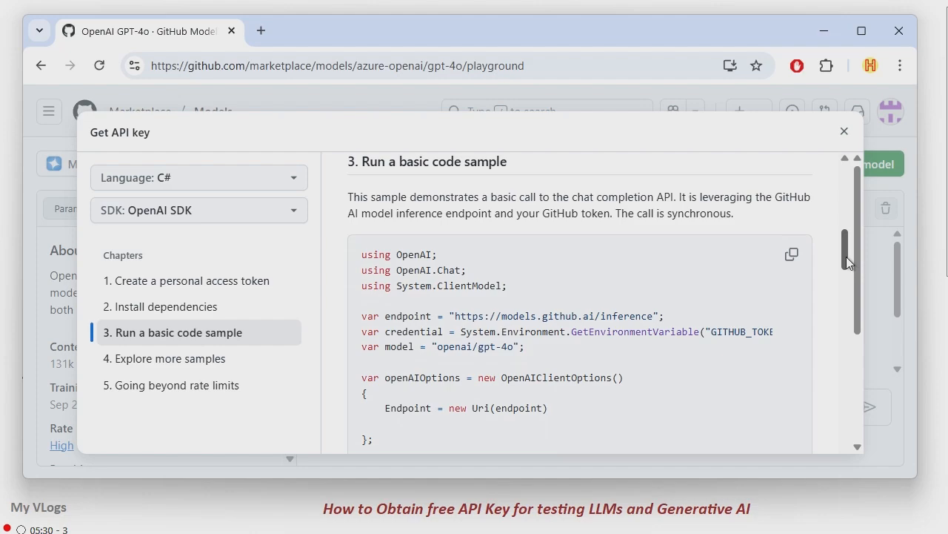
{"action": "scroll", "scroll_direction": "down", "scroll_amount": 3}
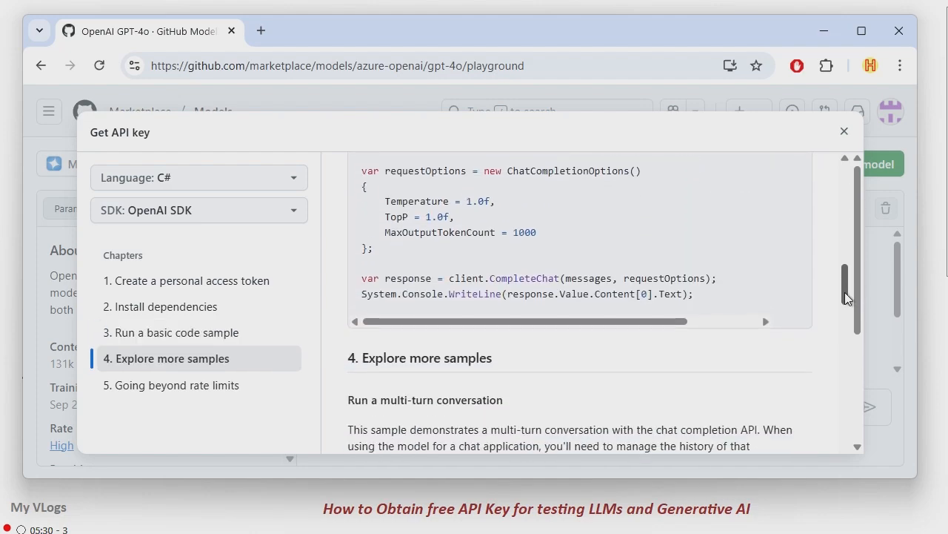
{"action": "scroll", "scroll_direction": "down", "scroll_amount": 3}
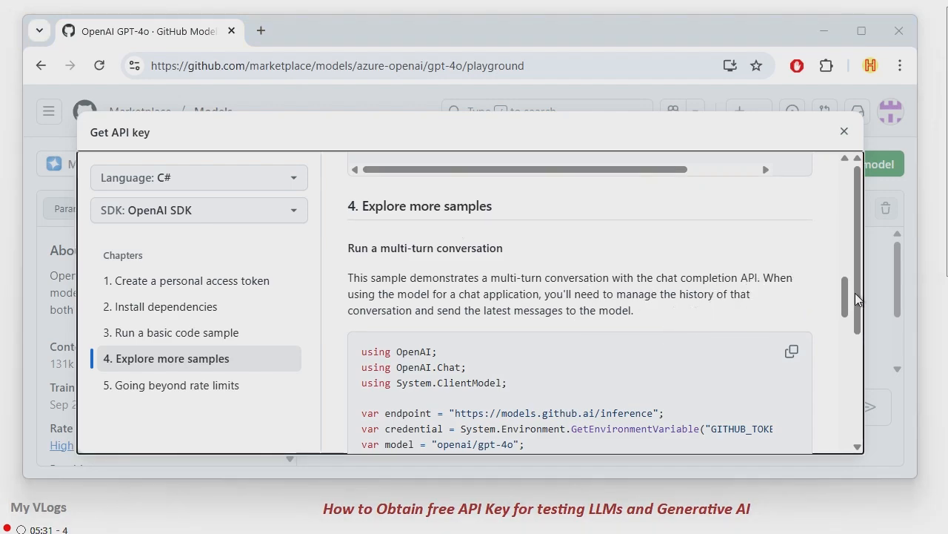
{"action": "scroll", "scroll_direction": "up", "scroll_amount": 3}
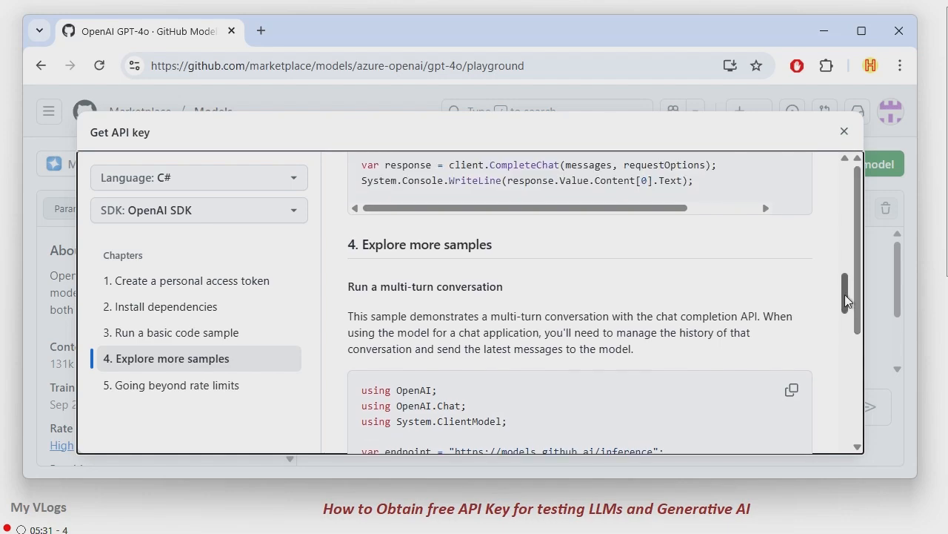
{"action": "scroll", "scroll_direction": "up", "scroll_amount": 3}
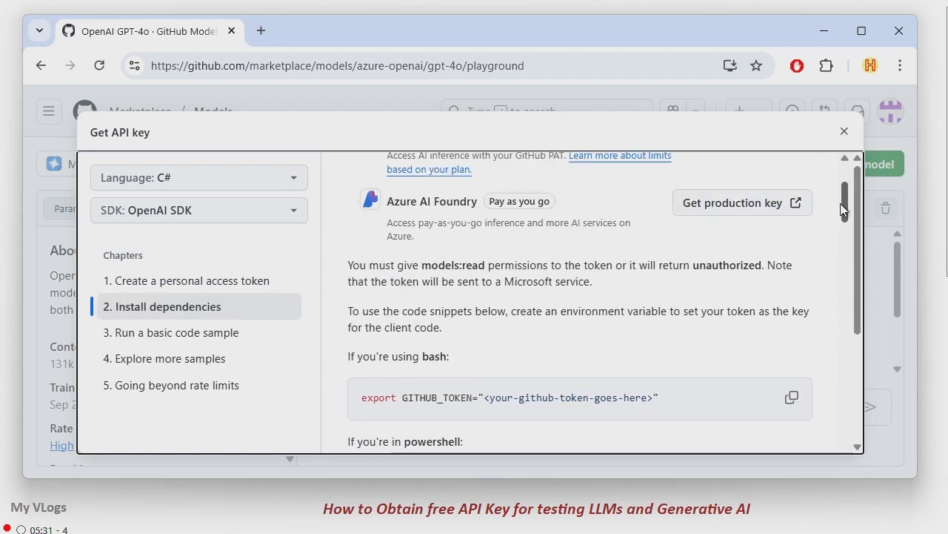
{"action": "scroll", "scroll_direction": "up", "scroll_amount": 3}
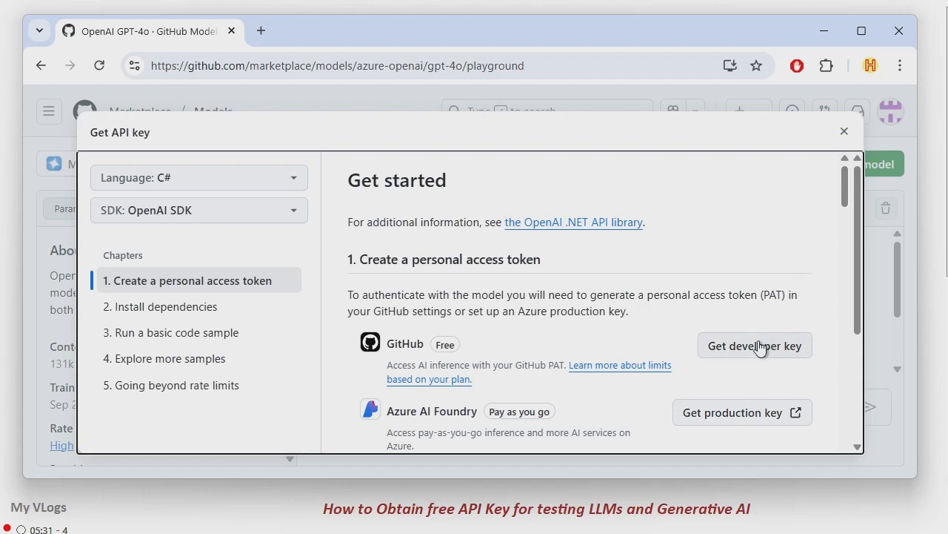
{"action": "mouse_move", "coordinate": [758, 355]}
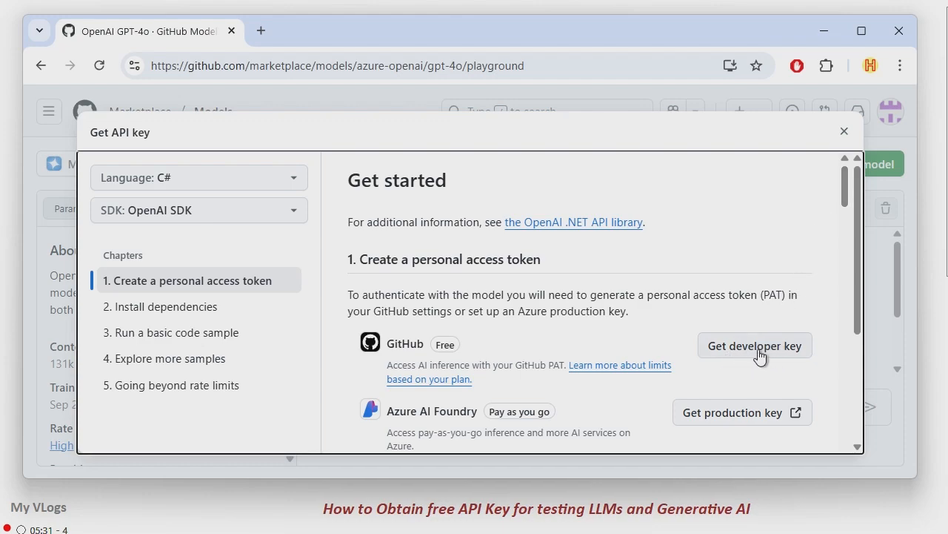
Step: Go to Developer Settings and view the empty fine-grained personal access tokens list
{"action": "left_click", "coordinate": [755, 346]}
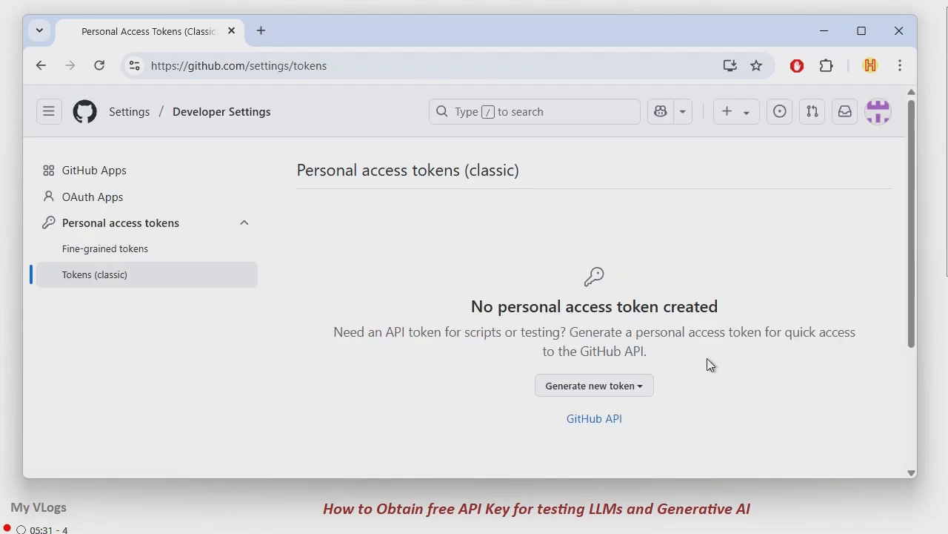
{"action": "mouse_move", "coordinate": [557, 356]}
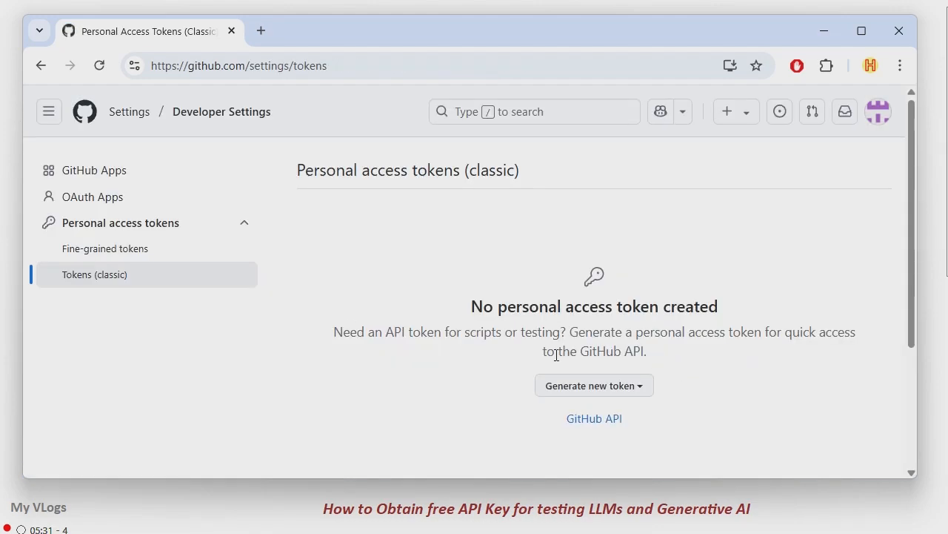
{"action": "mouse_move", "coordinate": [105, 249]}
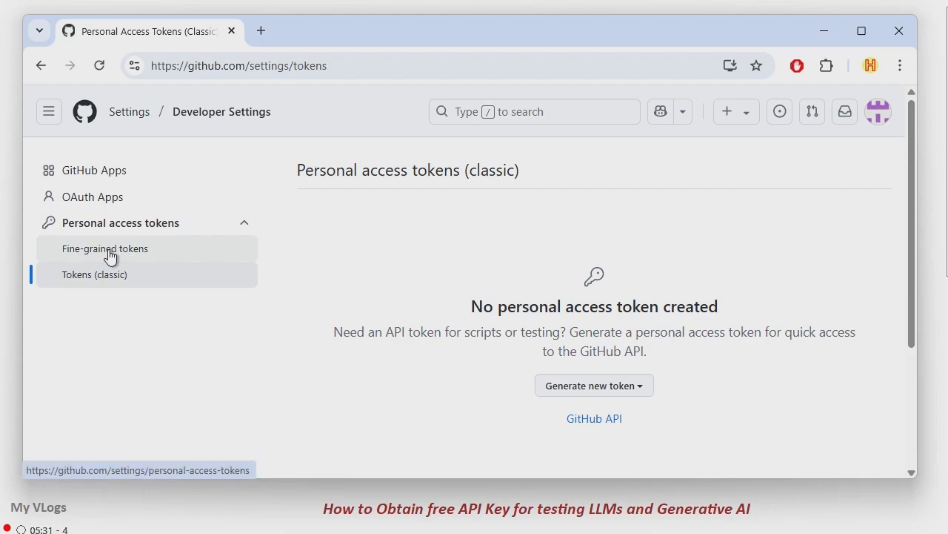
{"action": "left_click", "coordinate": [104, 249]}
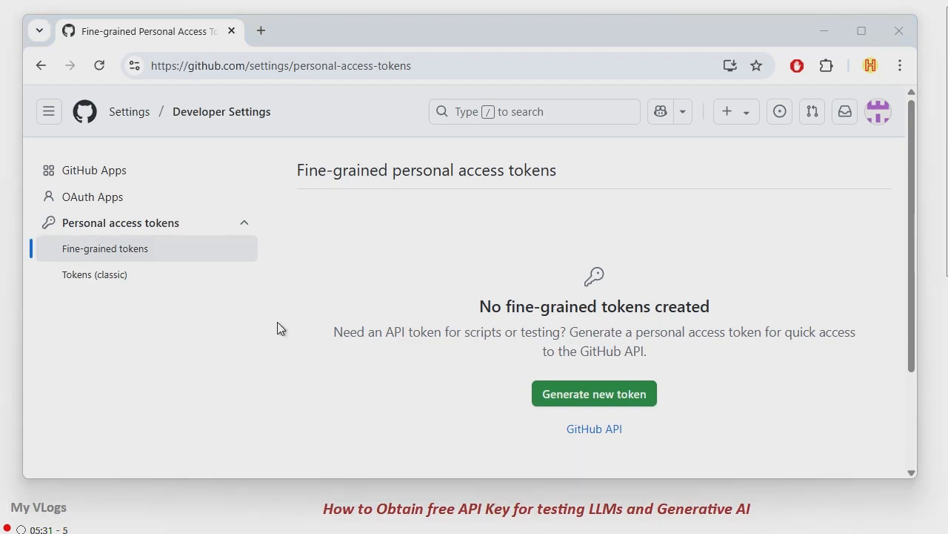
{"action": "mouse_move", "coordinate": [910, 272]}
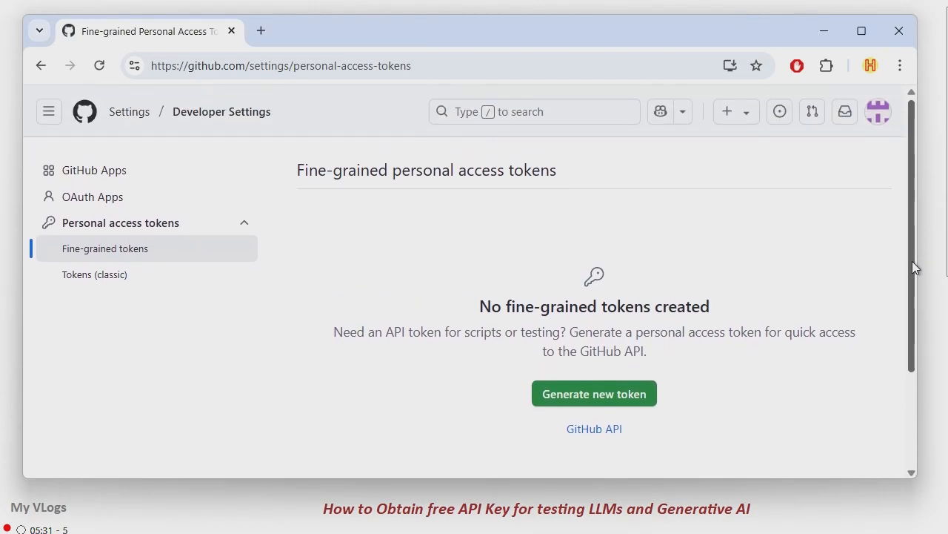
{"action": "mouse_move", "coordinate": [592, 394]}
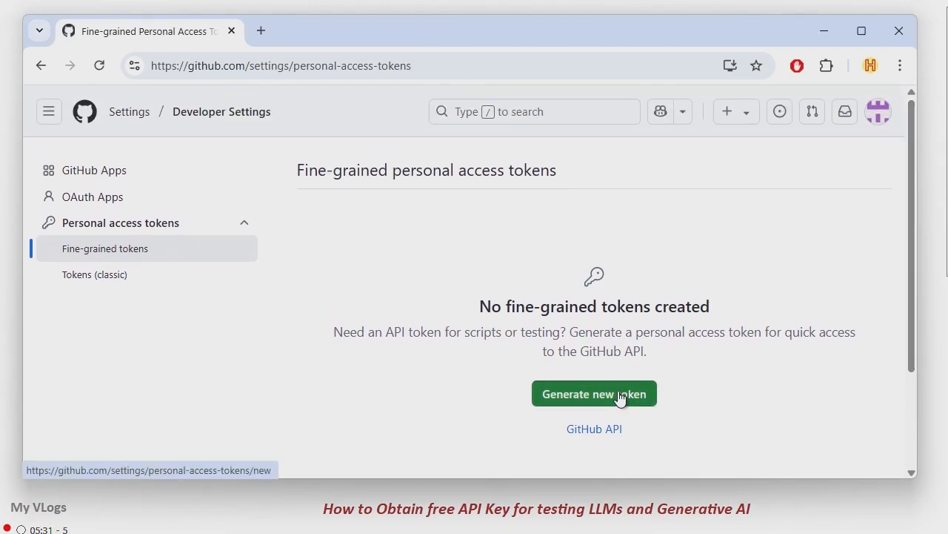
Step: Start a new fine-grained token named my_first_token with description 'personal use'
{"action": "left_click", "coordinate": [592, 394]}
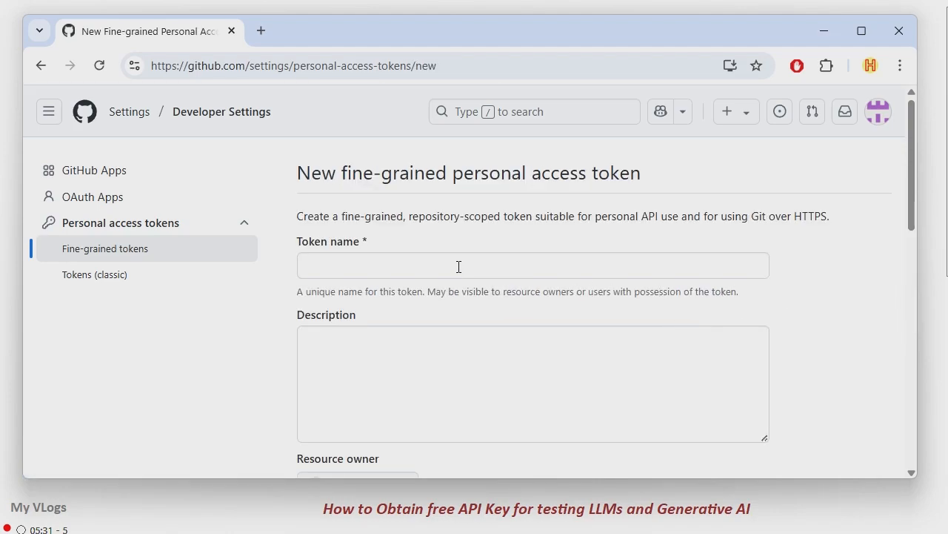
{"action": "left_click", "coordinate": [532, 265]}
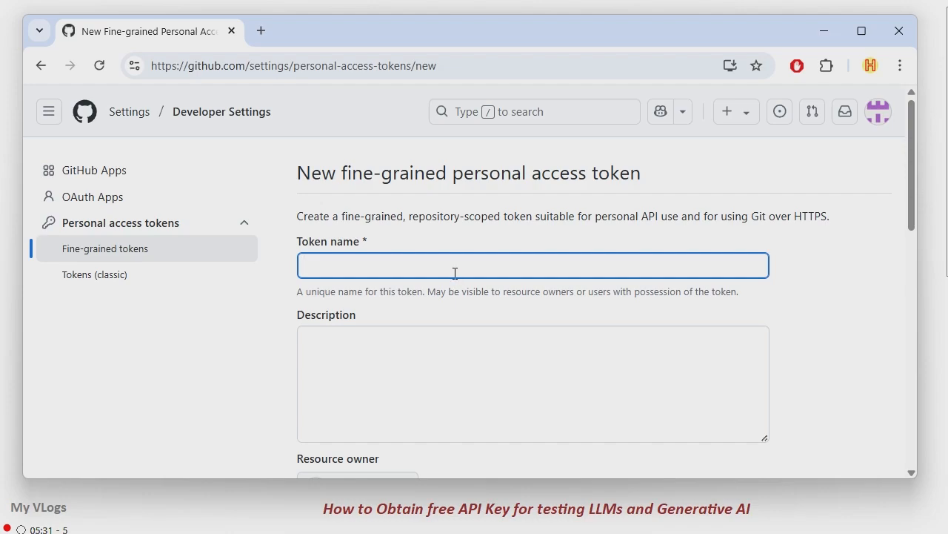
{"action": "type", "text": "my_"}
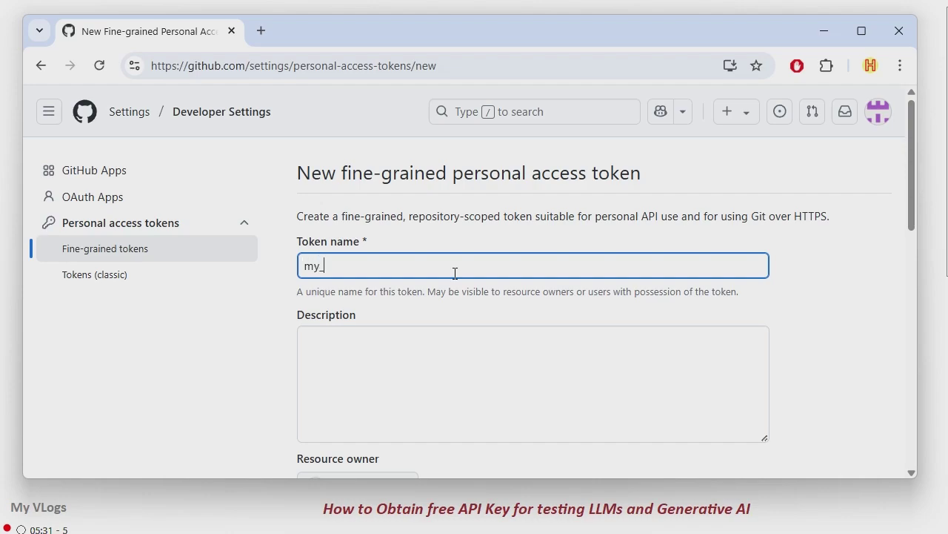
{"action": "type", "text": "first_"}
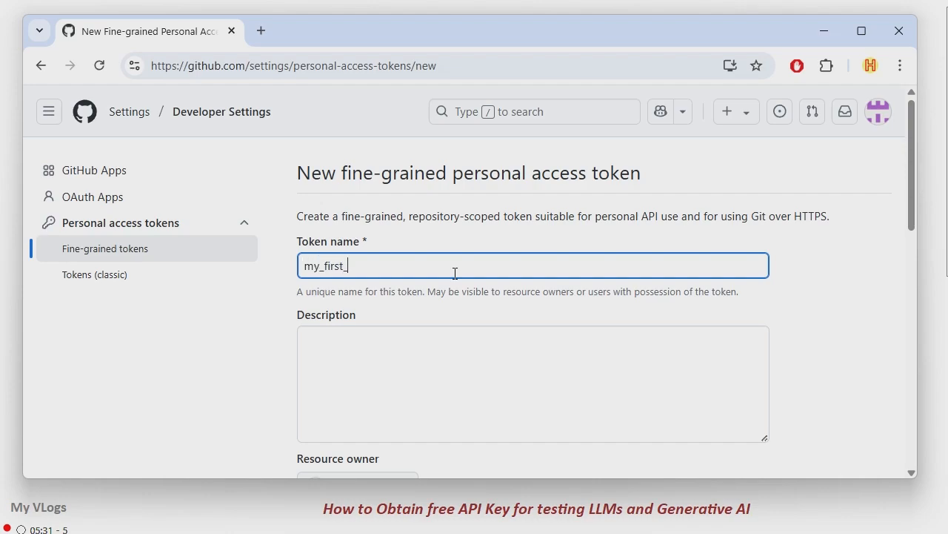
{"action": "type", "text": "token"}
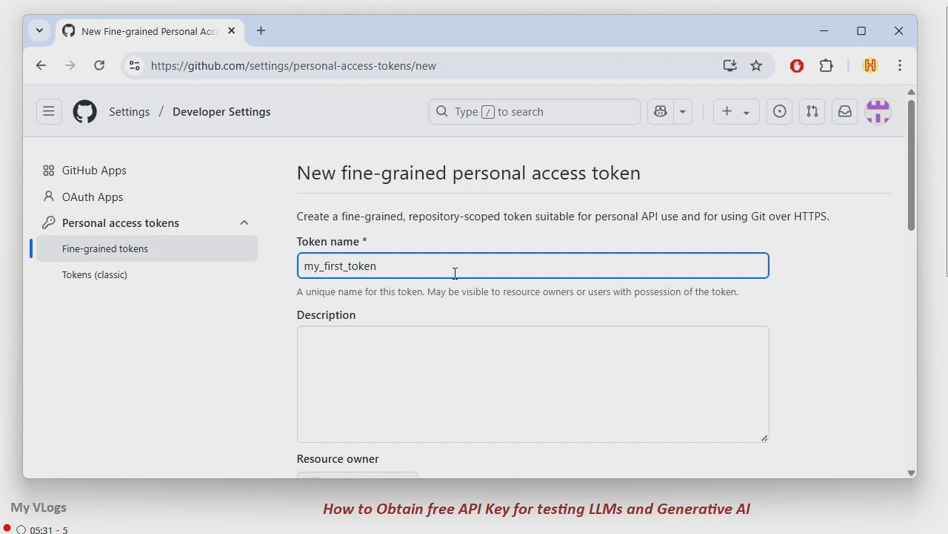
{"action": "mouse_move", "coordinate": [421, 387]}
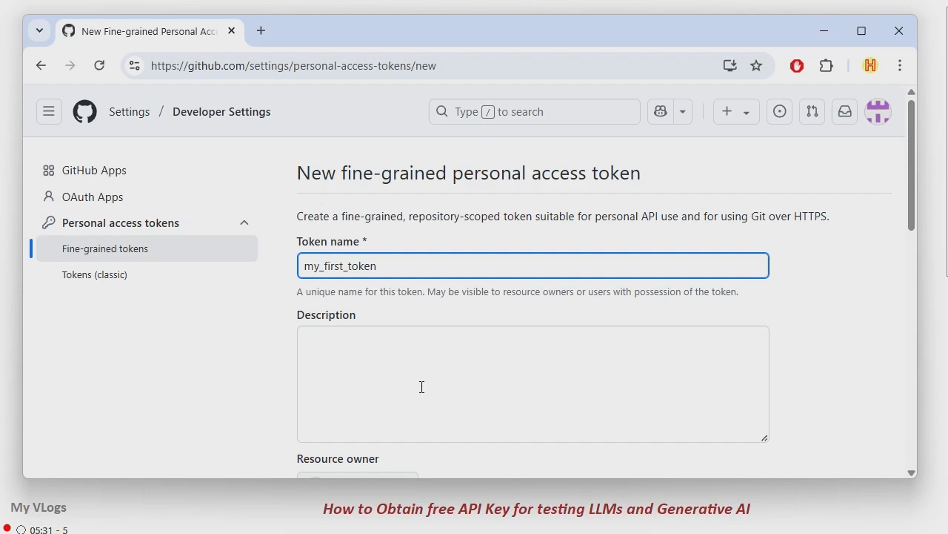
{"action": "type", "text": "per"}
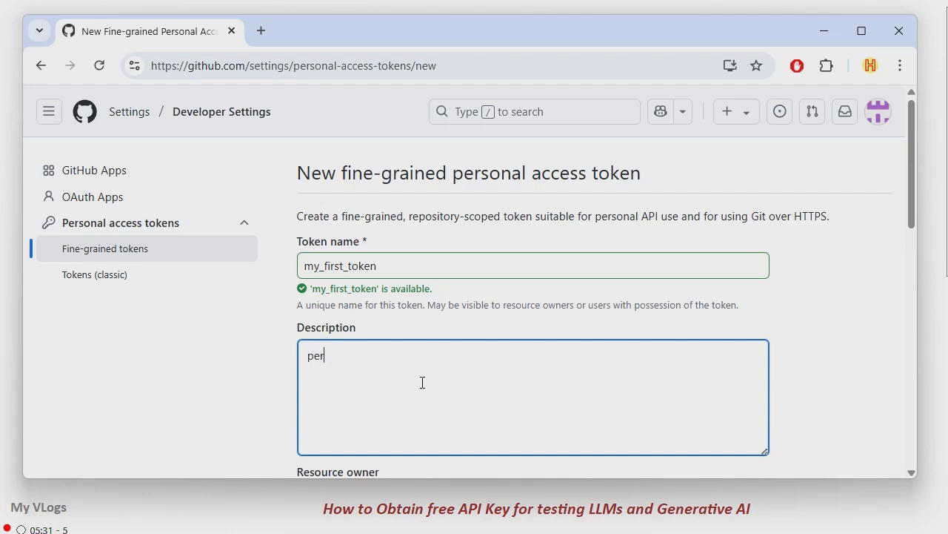
{"action": "type", "text": "sonal u"}
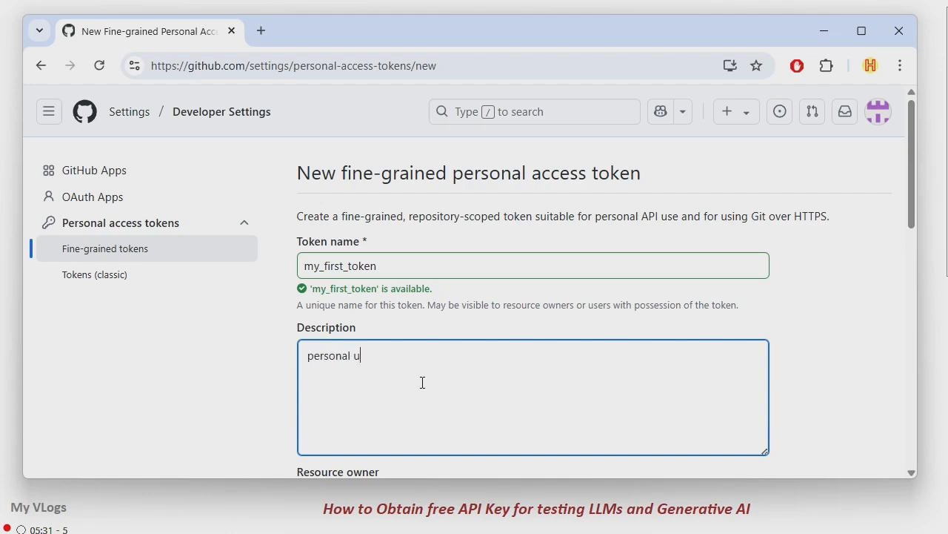
{"action": "type", "text": "se"}
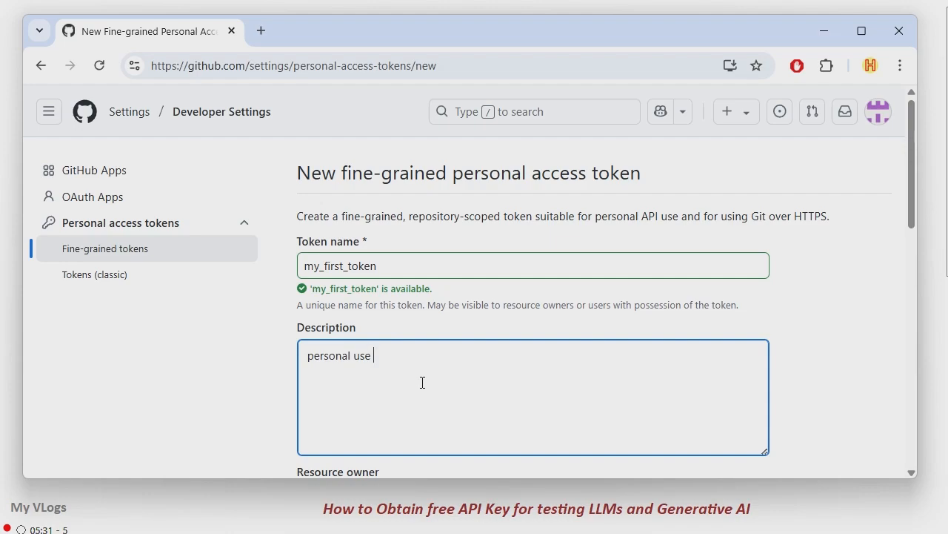
Step: Keep the 7-day expiration and public-repositories access, moving down to Permissions
{"action": "scroll", "scroll_direction": "down", "scroll_amount": 3}
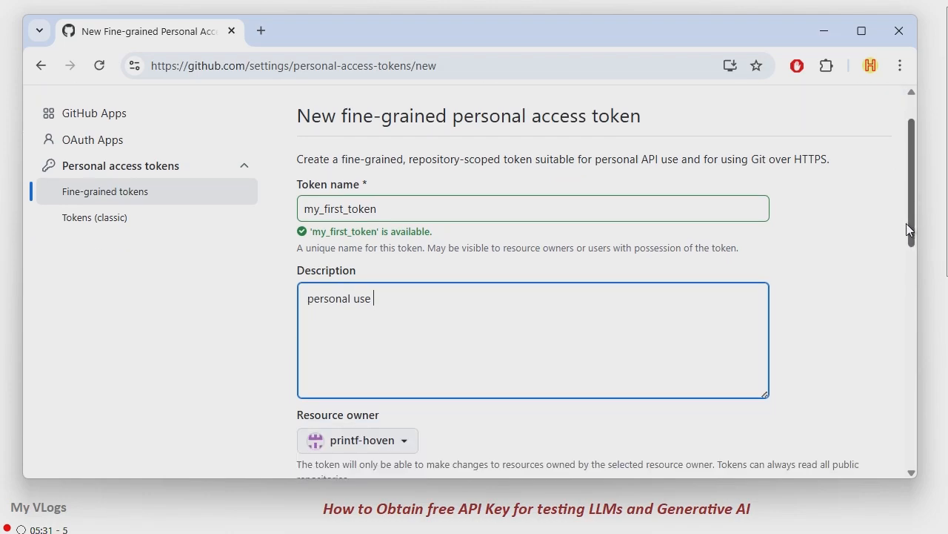
{"action": "scroll", "scroll_direction": "down", "scroll_amount": 3}
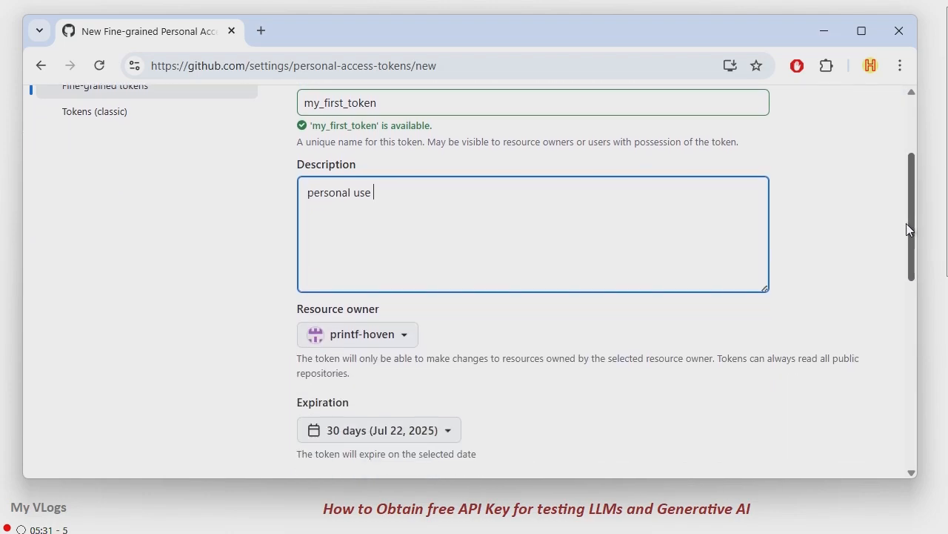
{"action": "scroll", "scroll_direction": "down", "scroll_amount": 3}
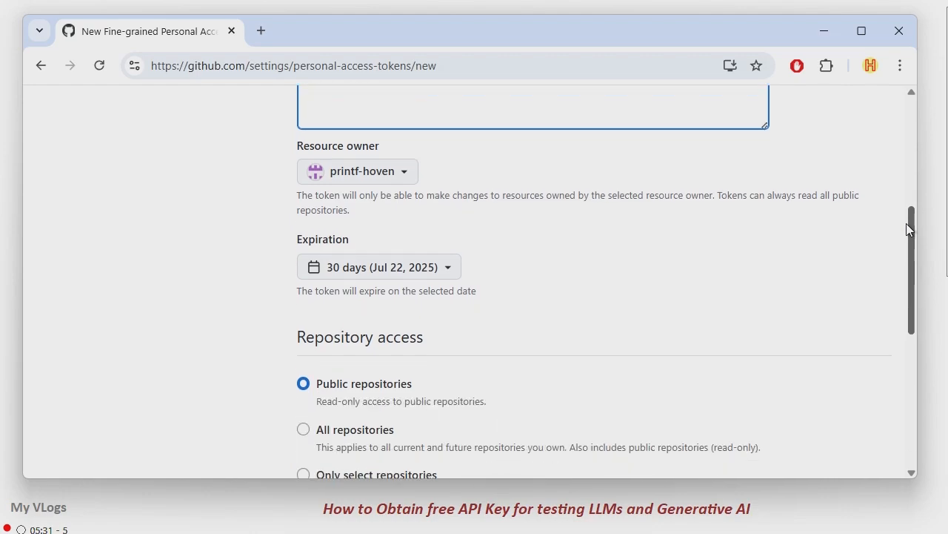
{"action": "scroll", "scroll_direction": "down", "scroll_amount": 3}
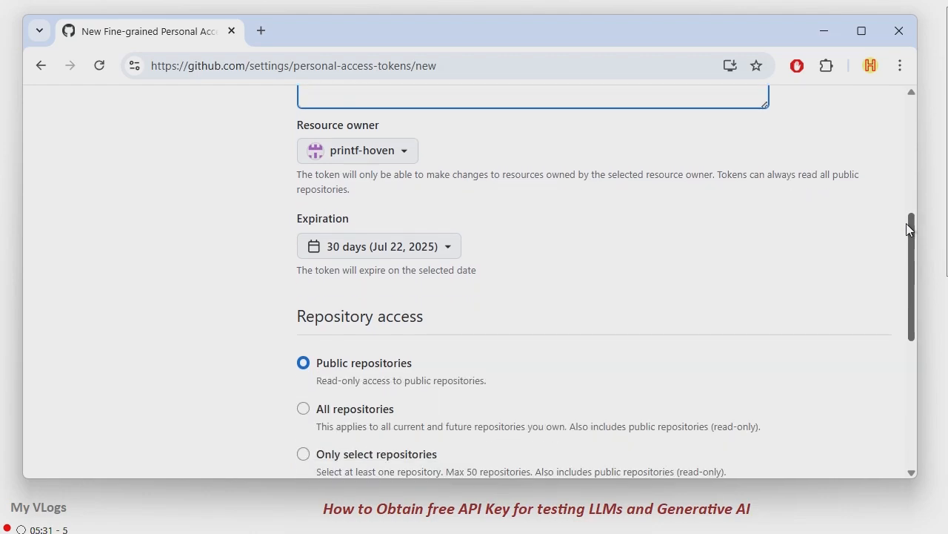
{"action": "scroll", "scroll_direction": "down", "scroll_amount": 3}
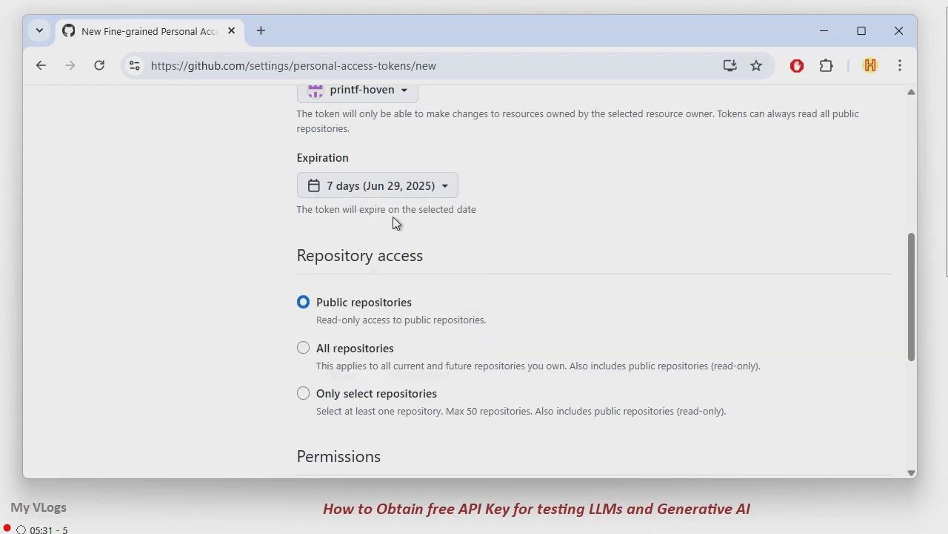
{"action": "mouse_move", "coordinate": [634, 217]}
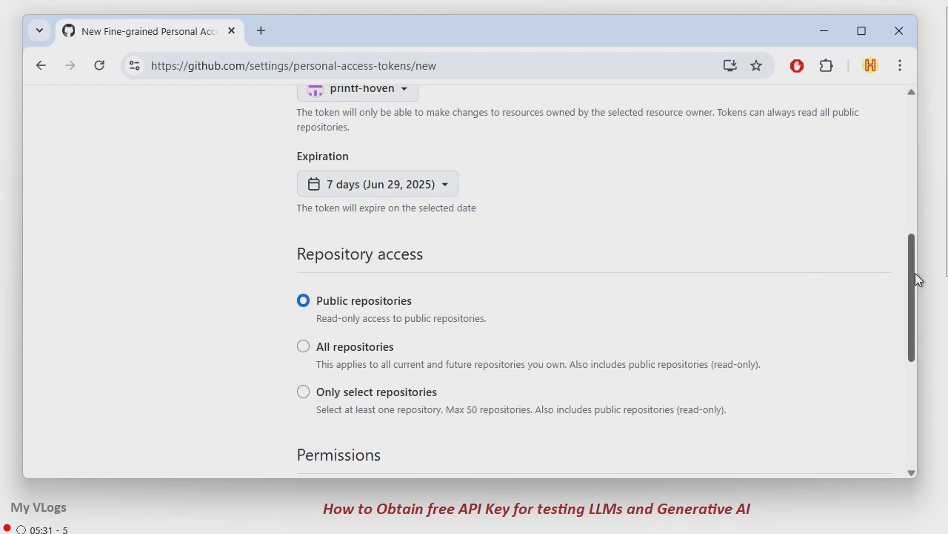
{"action": "scroll", "scroll_direction": "down", "scroll_amount": 3}
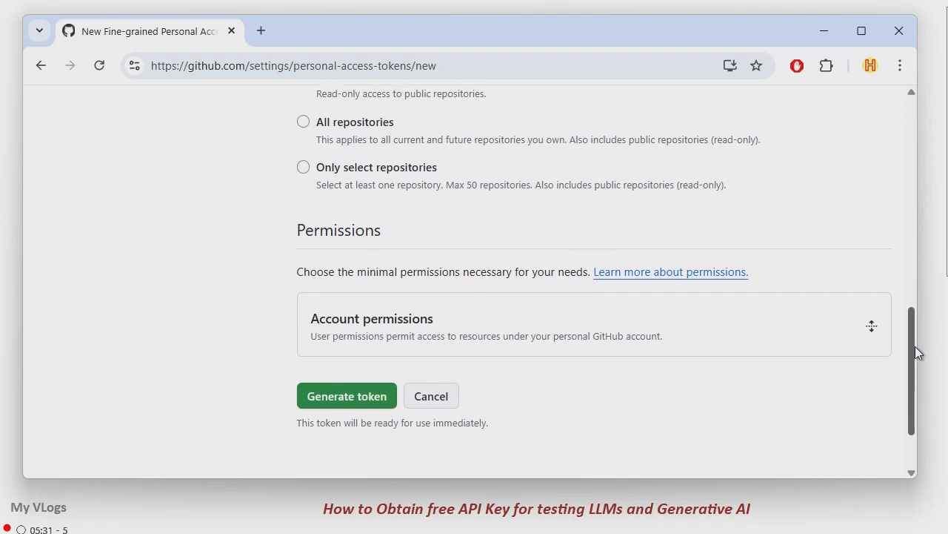
Step: Grant the Models account permission read-only access, leaving all others at no access
{"action": "scroll", "scroll_direction": "down", "scroll_amount": 3}
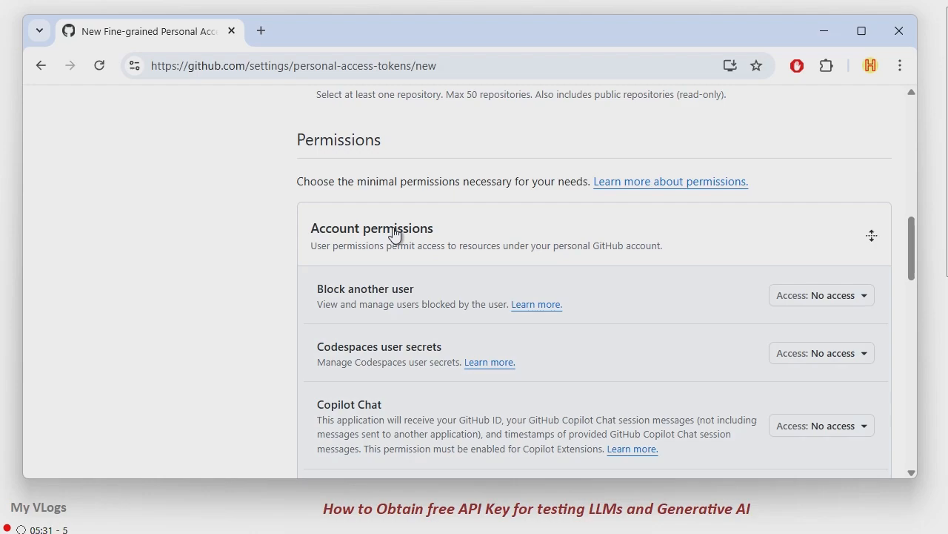
{"action": "scroll", "scroll_direction": "down", "scroll_amount": 3}
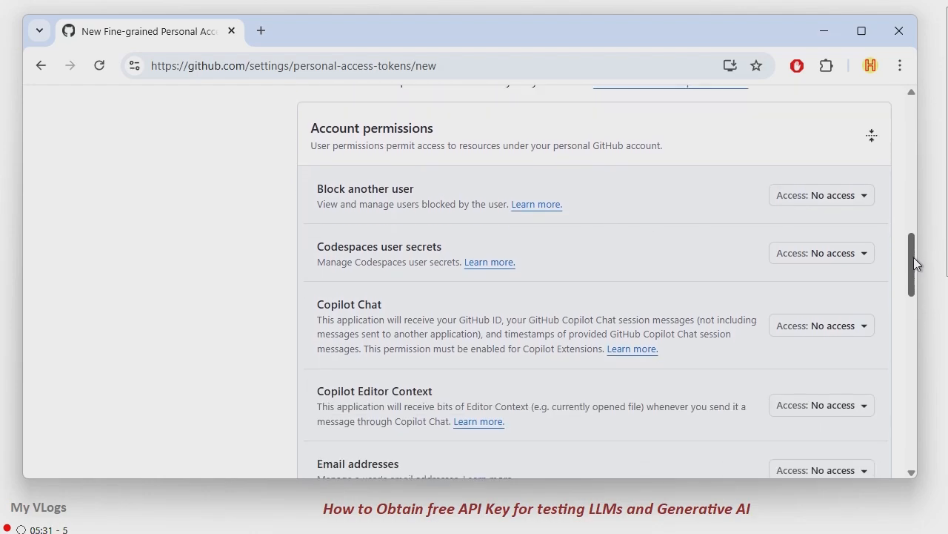
{"action": "scroll", "scroll_direction": "down", "scroll_amount": 3}
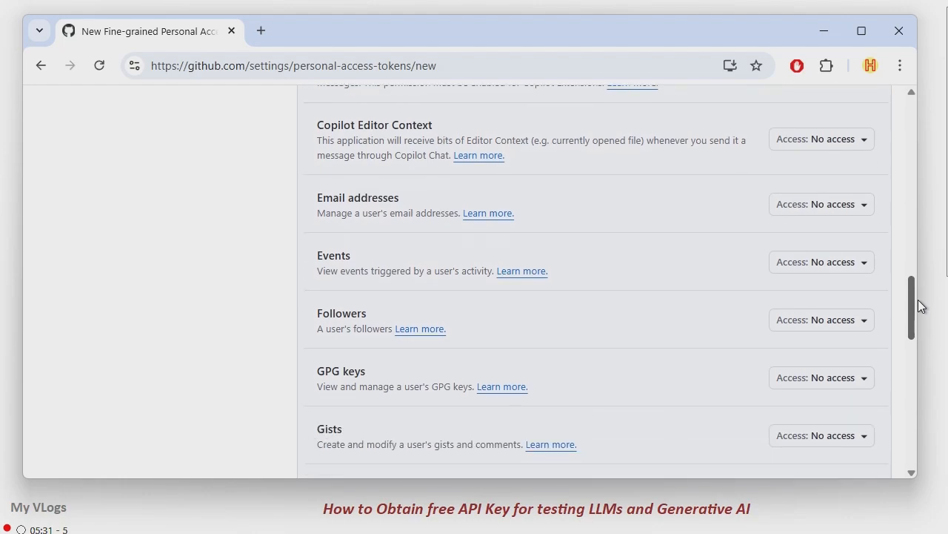
{"action": "scroll", "scroll_direction": "down", "scroll_amount": 3}
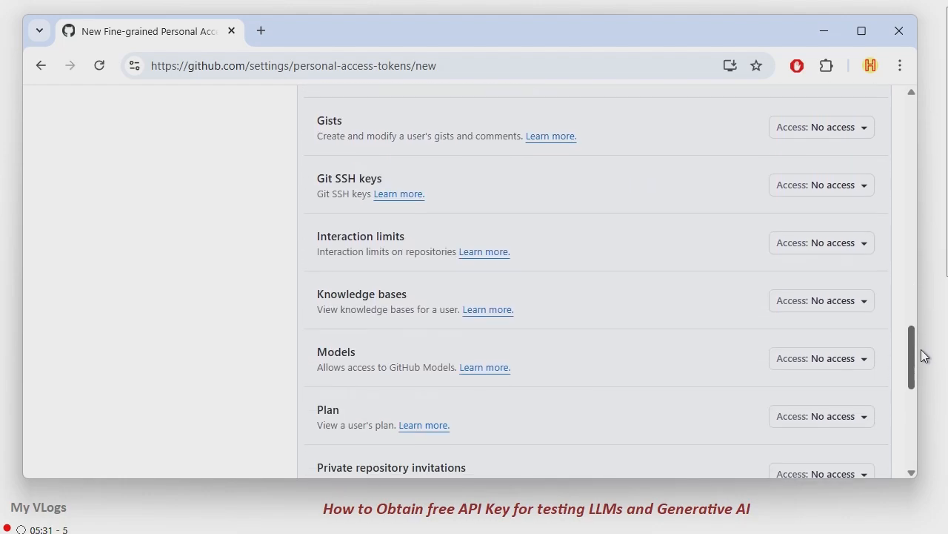
{"action": "scroll", "scroll_direction": "down", "scroll_amount": 3}
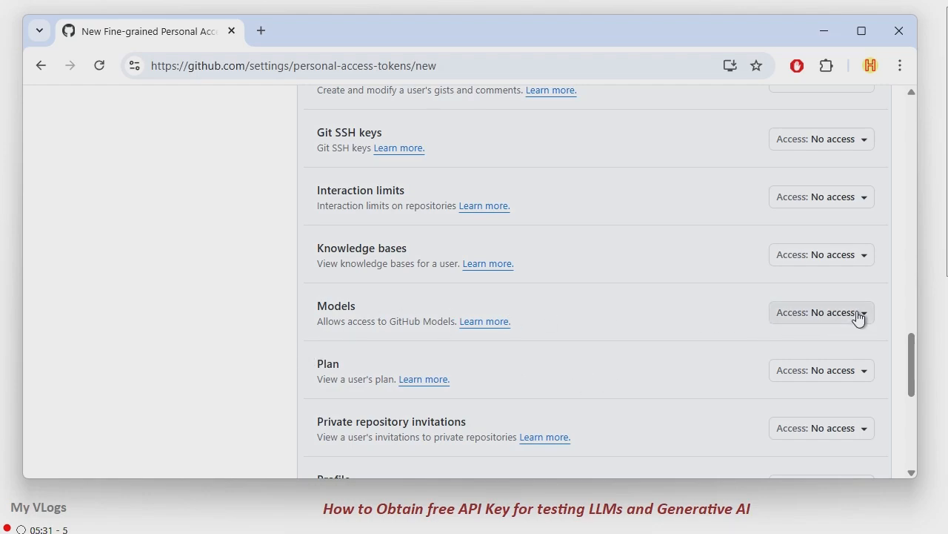
{"action": "left_click", "coordinate": [821, 312]}
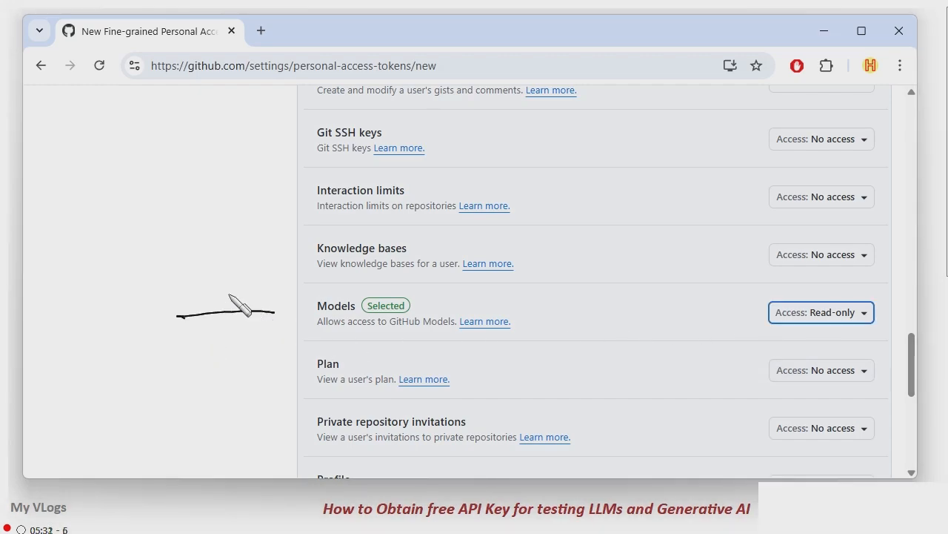
{"action": "mouse_move", "coordinate": [291, 348]}
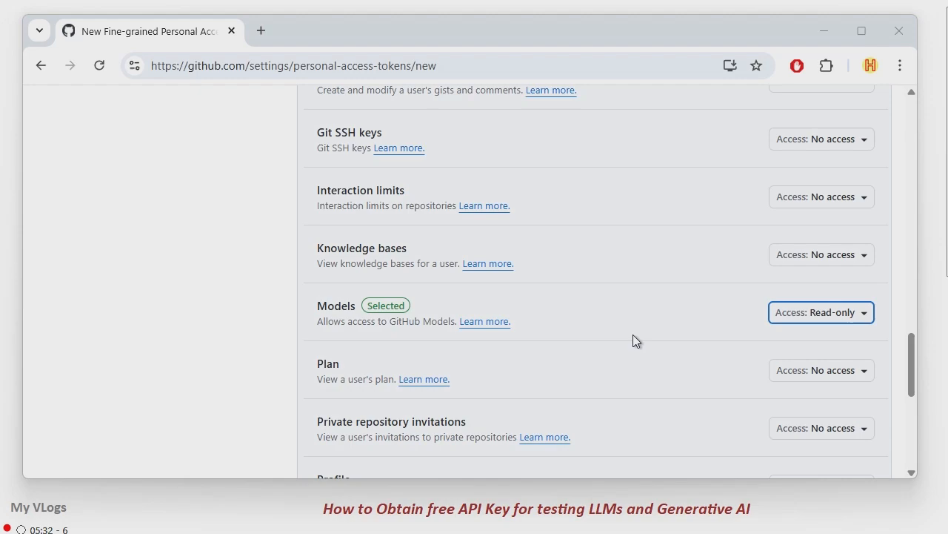
{"action": "mouse_move", "coordinate": [700, 289]}
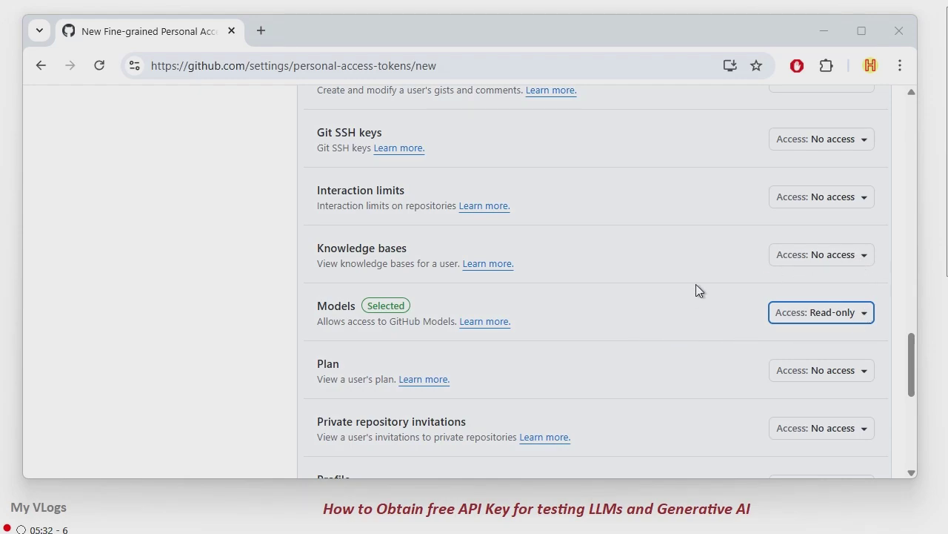
{"action": "mouse_move", "coordinate": [676, 287]}
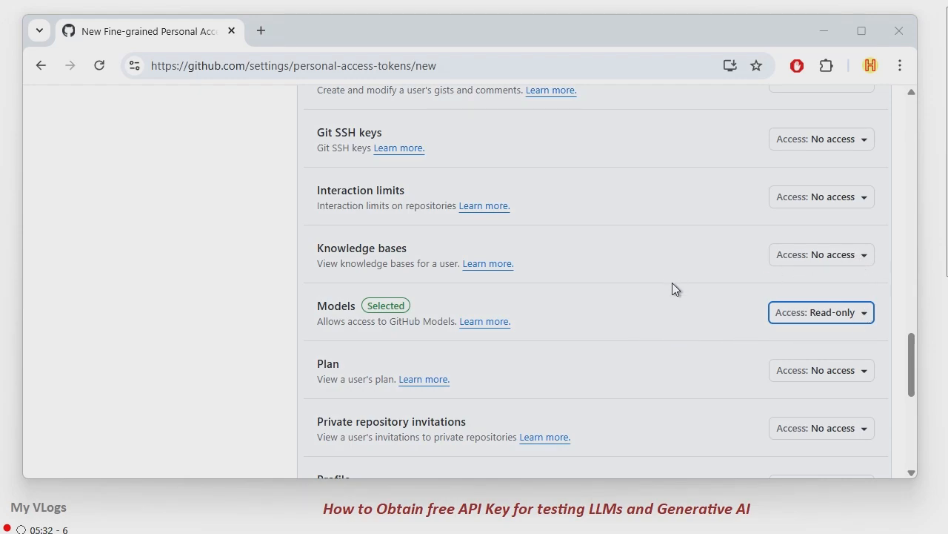
{"action": "mouse_move", "coordinate": [903, 226]}
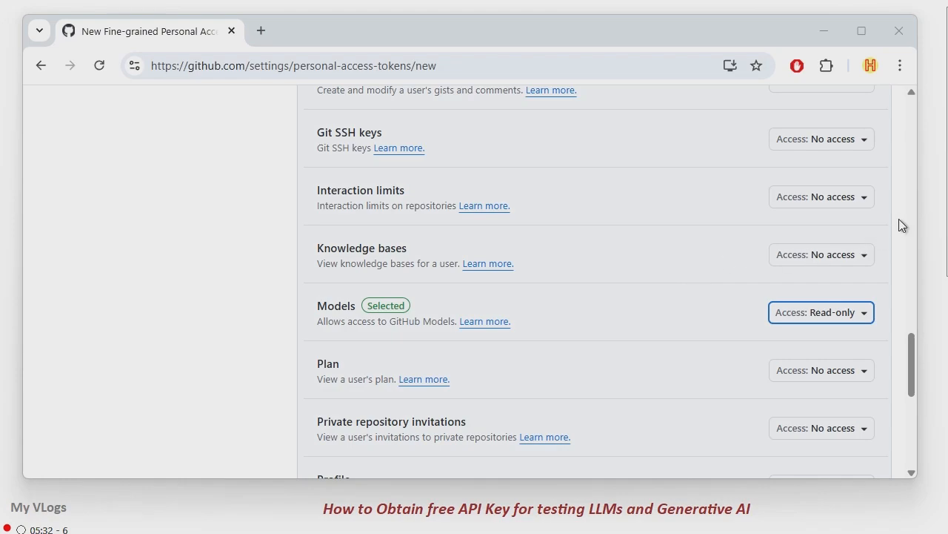
Step: Generate my_first_token and confirm the summary with read-only Models, expiring June 29, 2025
{"action": "scroll", "scroll_direction": "down", "scroll_amount": 3}
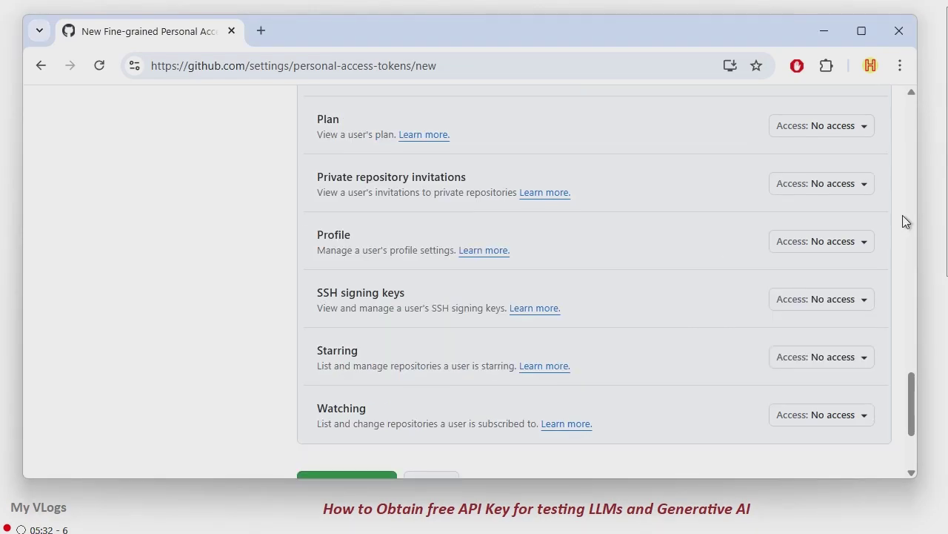
{"action": "scroll", "scroll_direction": "up", "scroll_amount": 3}
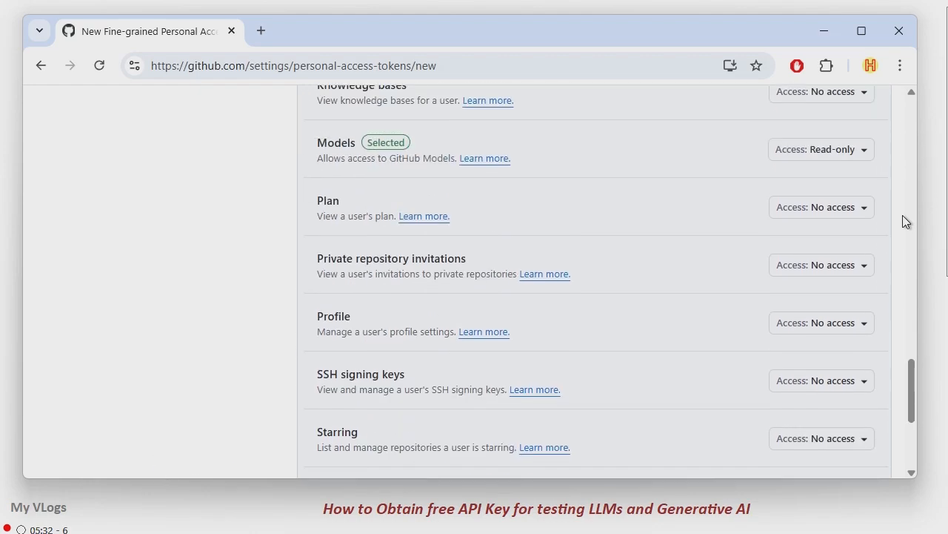
{"action": "scroll", "scroll_direction": "down", "scroll_amount": 3}
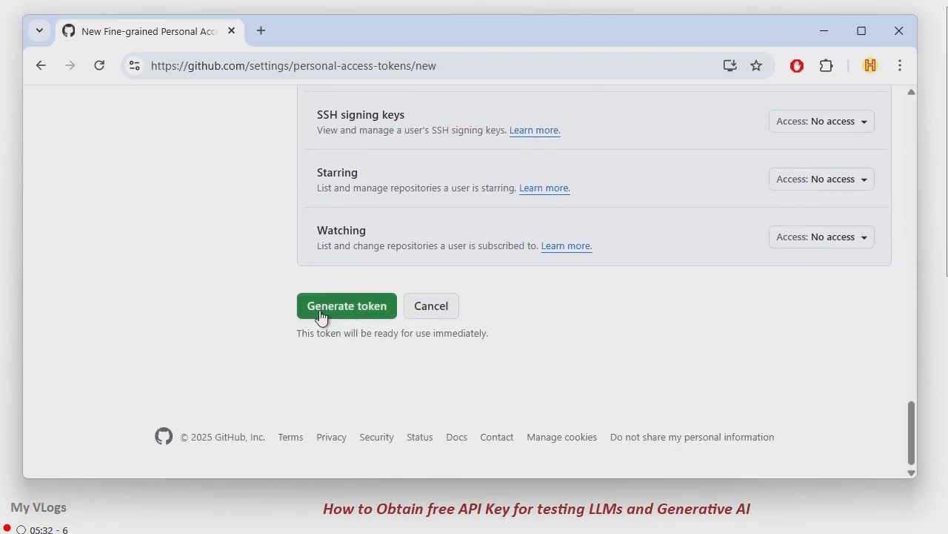
{"action": "left_click", "coordinate": [346, 306]}
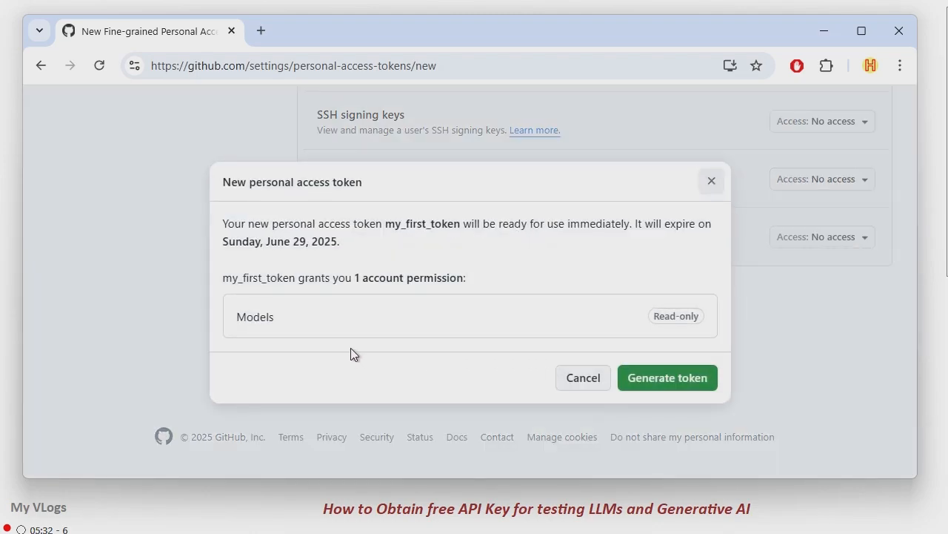
{"action": "mouse_move", "coordinate": [559, 230]}
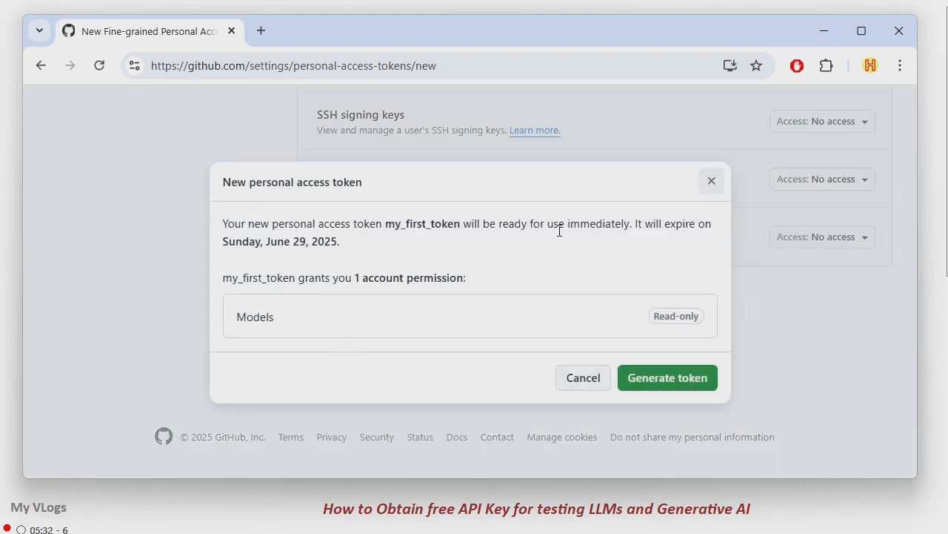
{"action": "mouse_move", "coordinate": [240, 299]}
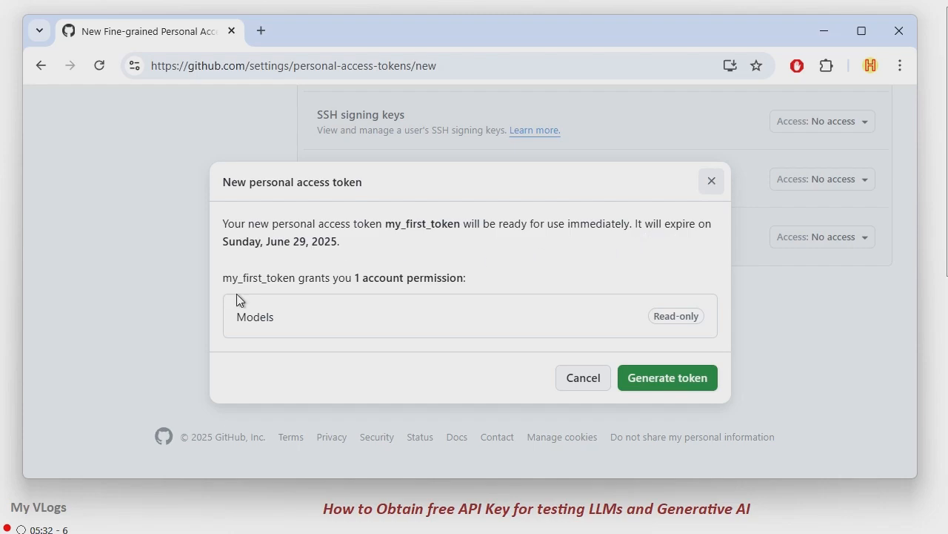
{"action": "mouse_move", "coordinate": [584, 378]}
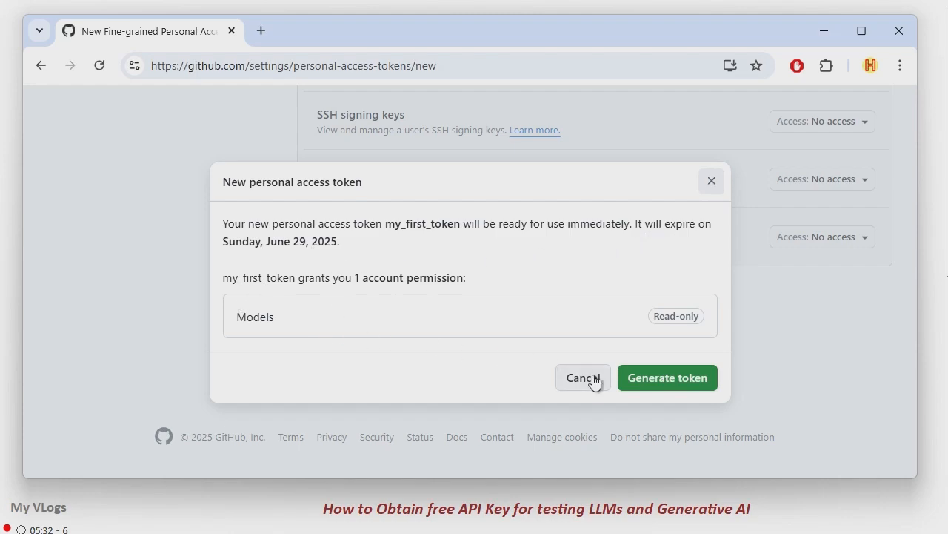
{"action": "left_click", "coordinate": [667, 378]}
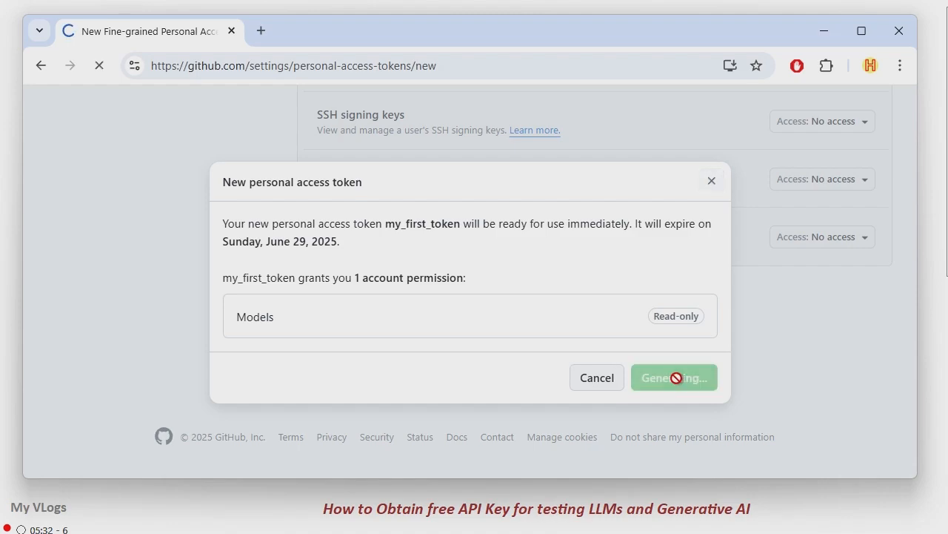
Step: Copy the newly displayed secret value of my_first_token from the tokens list
{"action": "left_click", "coordinate": [673, 378]}
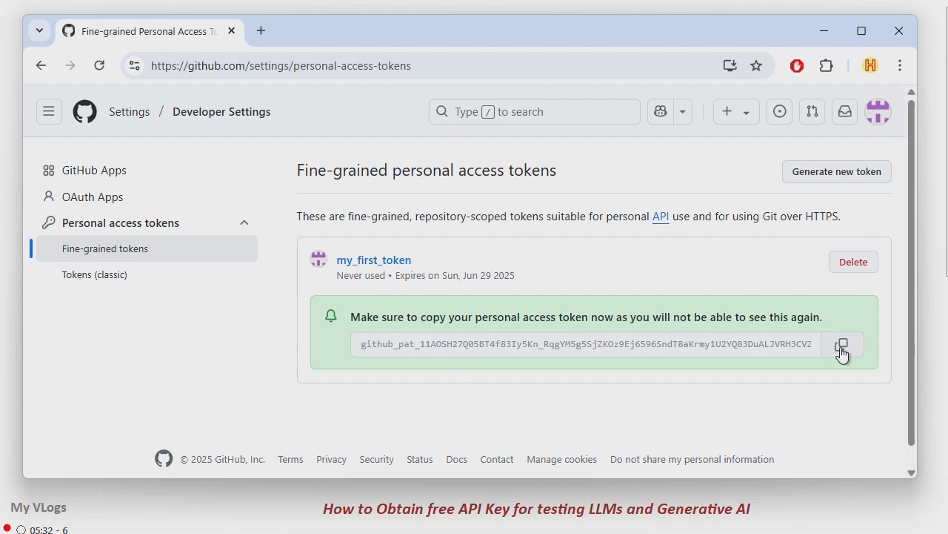
{"action": "mouse_move", "coordinate": [520, 356]}
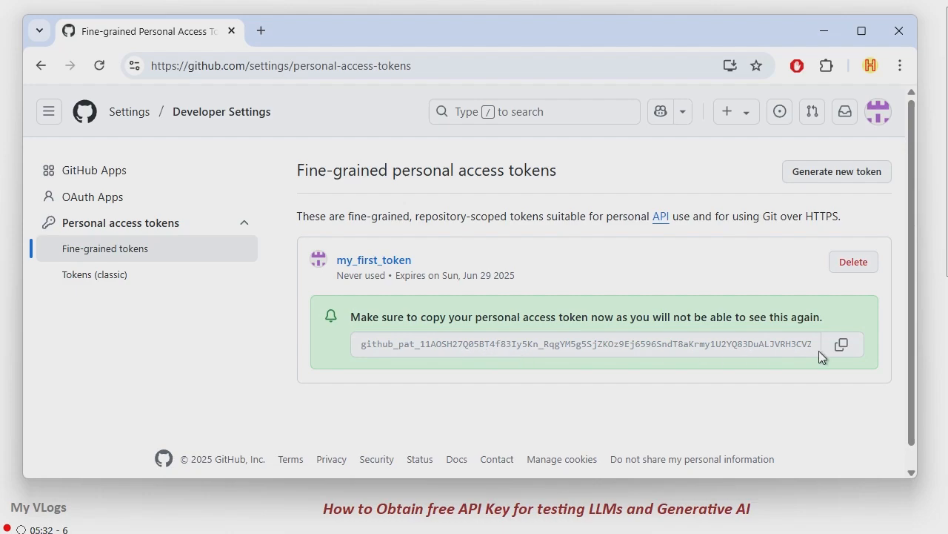
{"action": "mouse_move", "coordinate": [629, 284]}
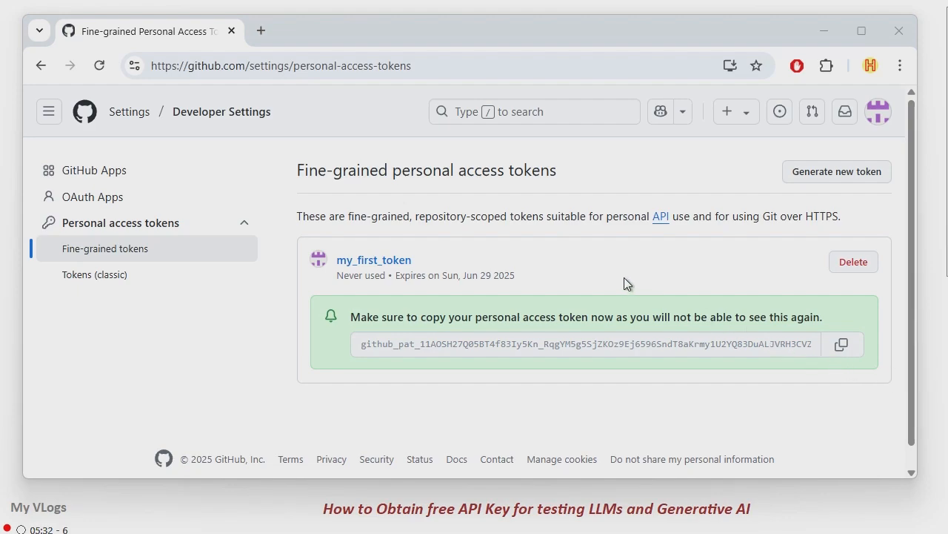
{"action": "mouse_move", "coordinate": [605, 255]}
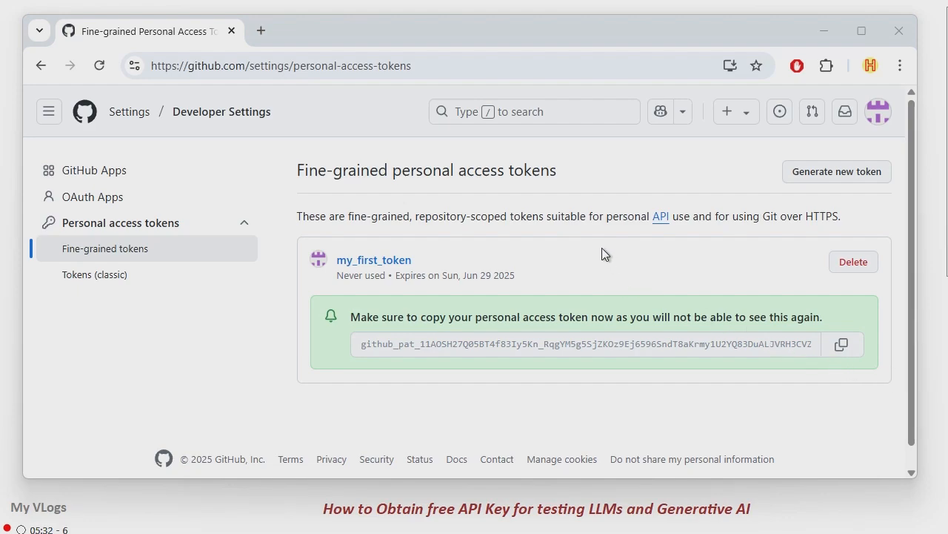
{"action": "mouse_move", "coordinate": [785, 270]}
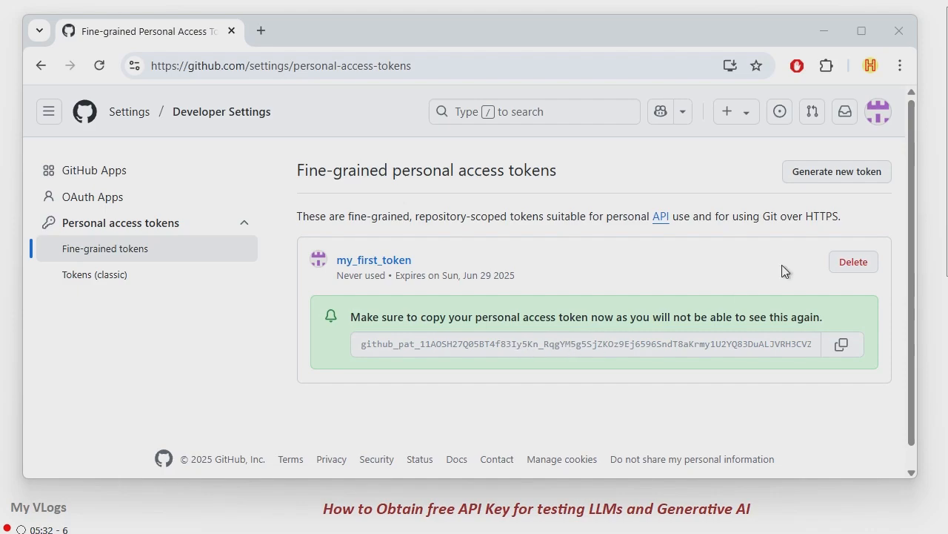
{"action": "mouse_move", "coordinate": [899, 29]}
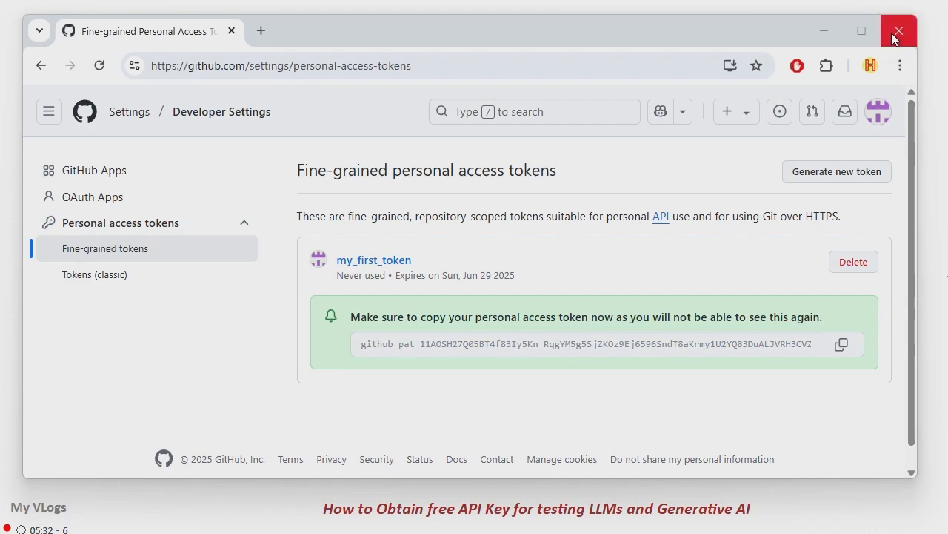